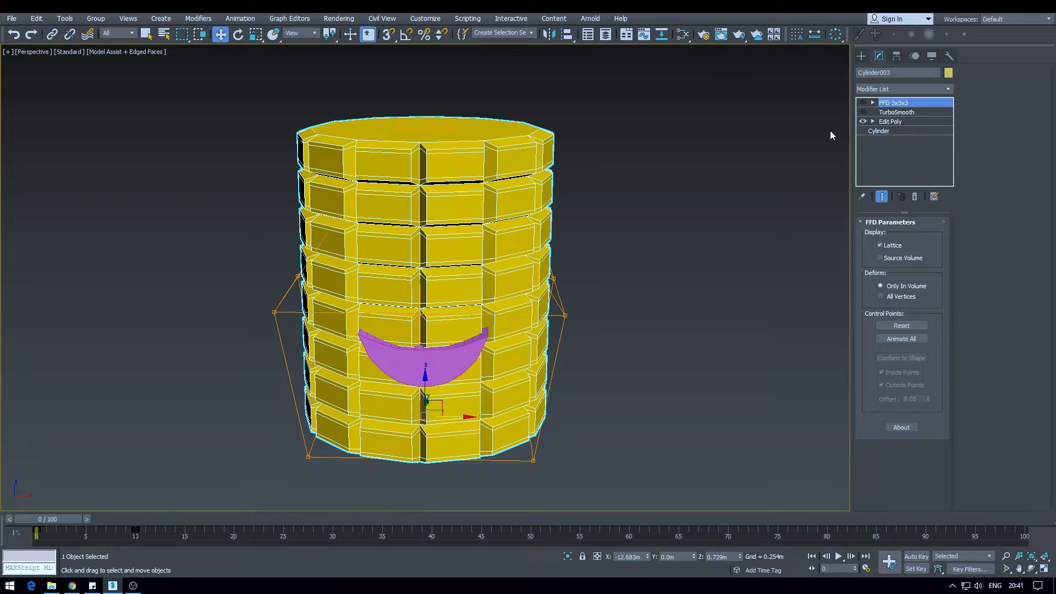
# - Move the view from the FFD cylinder test to the corn character and the flat yellow plane
pyautogui.click(862, 112)
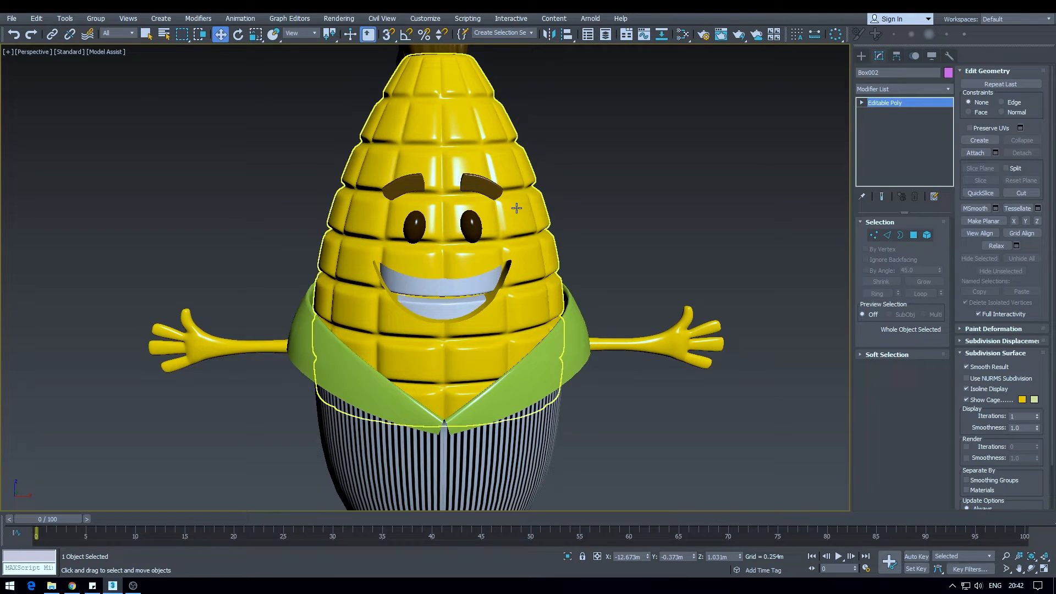
pyautogui.moveTo(530, 237)
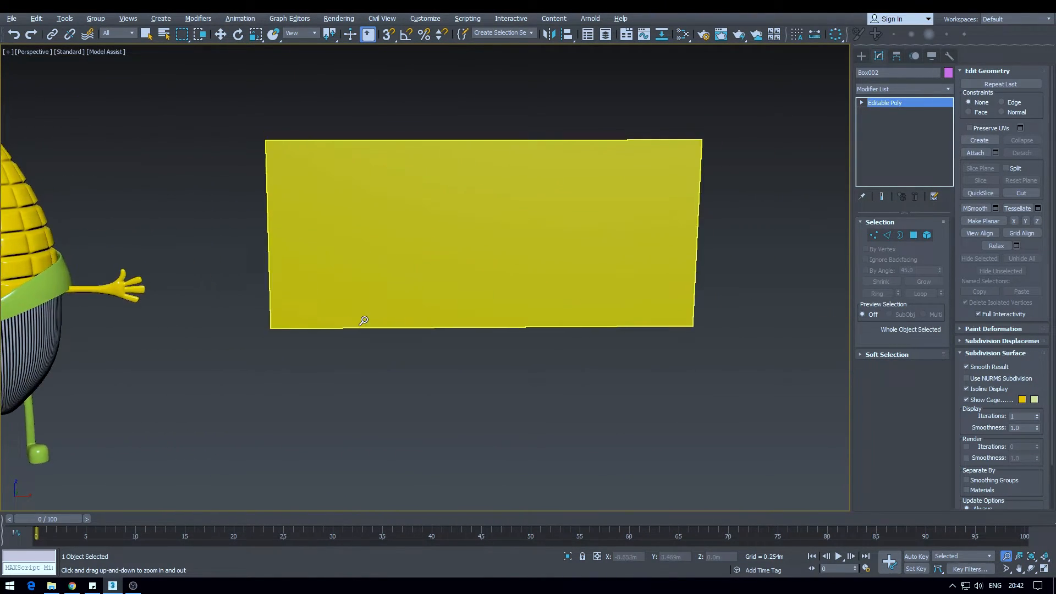
# - Enable the 360° Bend on Plane756, try the cylinder over the head, then move it aside
pyautogui.click(220, 33)
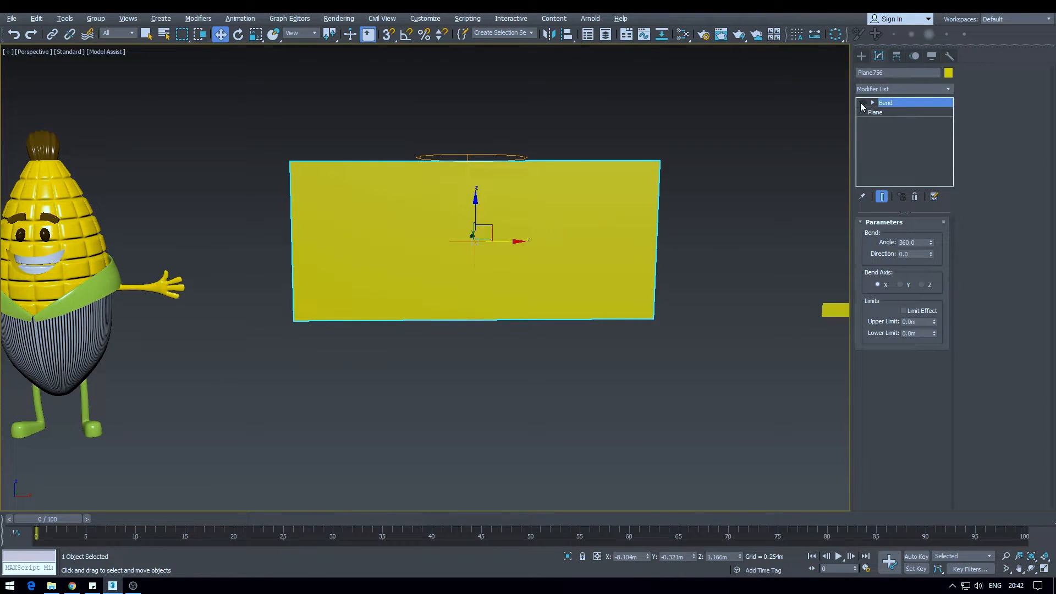
pyautogui.click(875, 112)
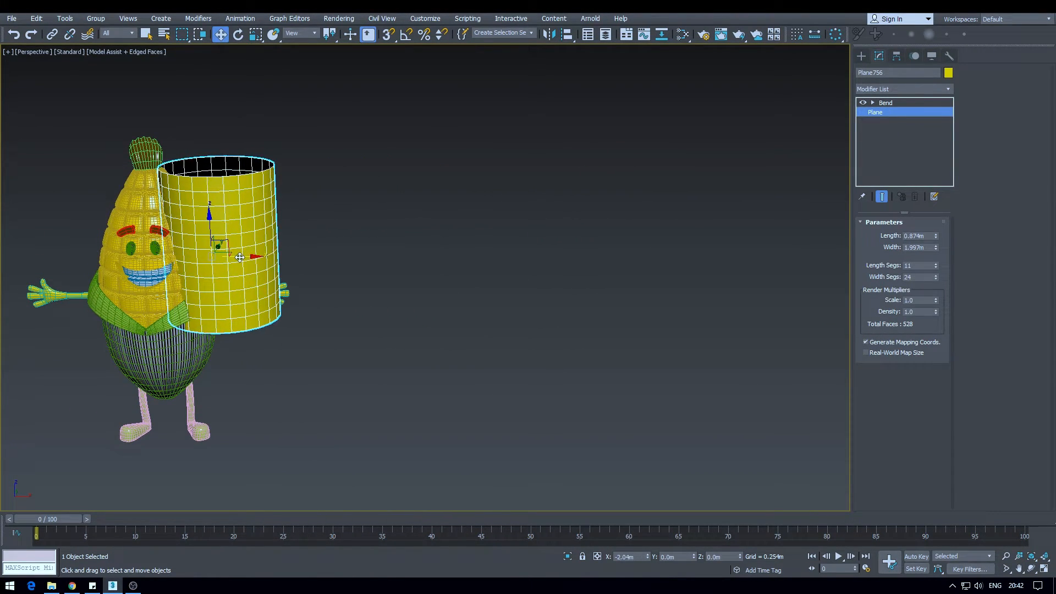
pyautogui.moveTo(239, 257); pyautogui.dragTo(362, 287)
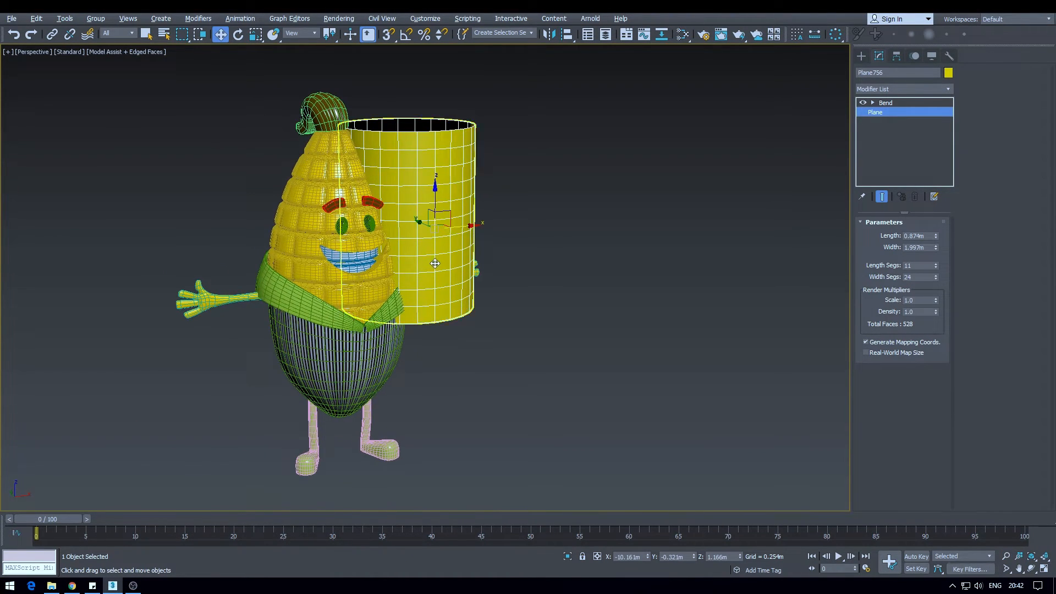
pyautogui.moveTo(434, 262); pyautogui.dragTo(408, 272)
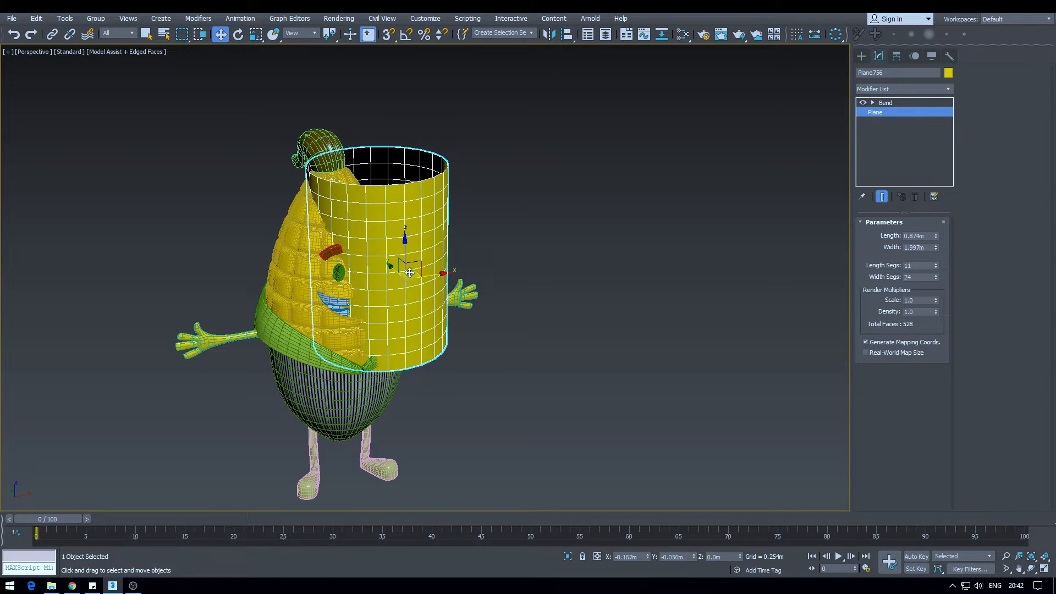
pyautogui.moveTo(407, 273); pyautogui.dragTo(364, 273)
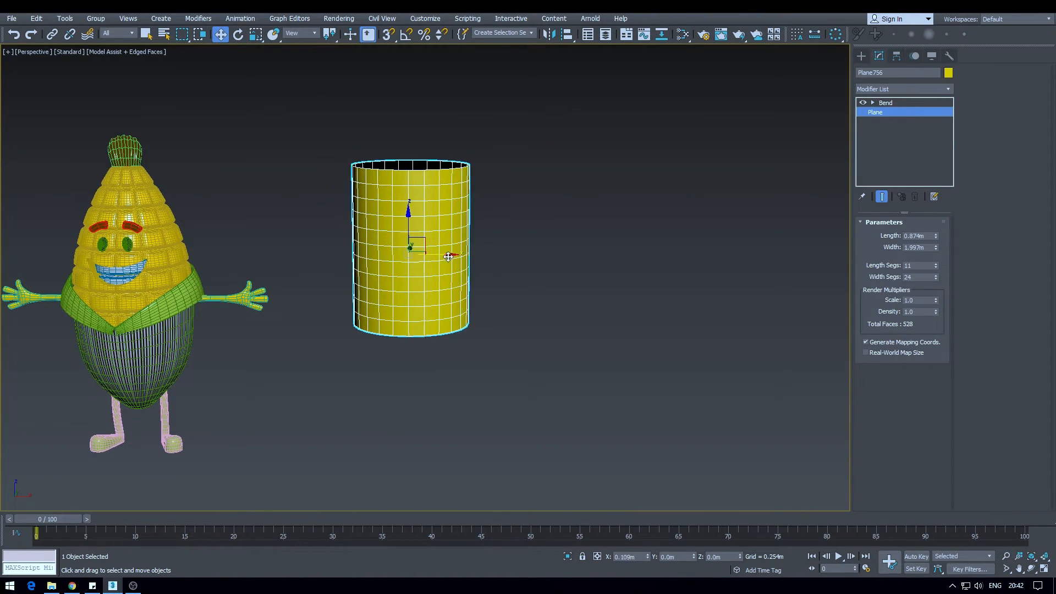
# - Select a single grain piece and orbit around it to inspect its Edit Poly shape
pyautogui.click(884, 103)
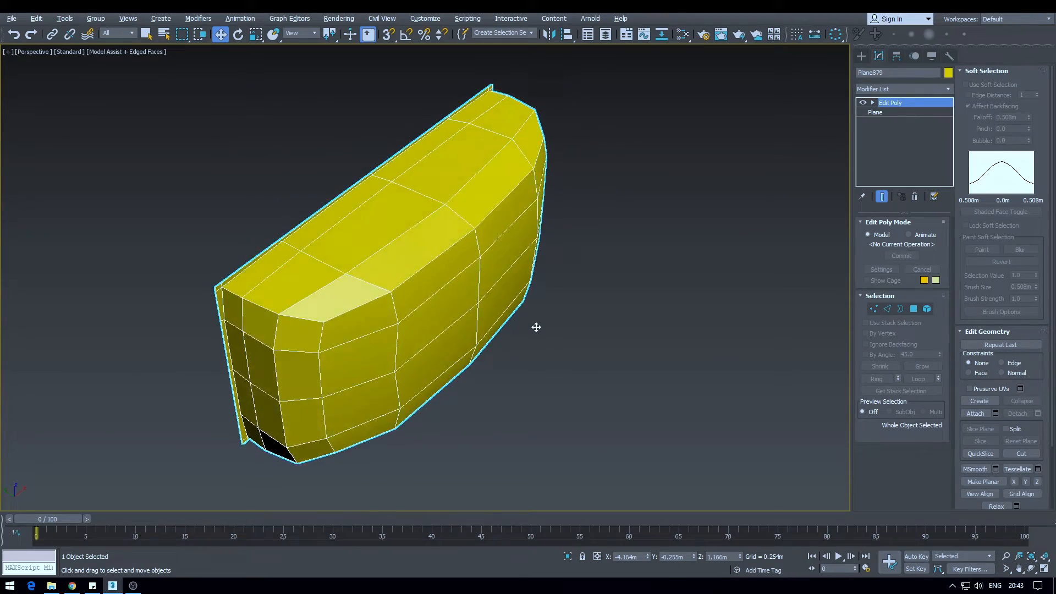
pyautogui.moveTo(535, 326); pyautogui.dragTo(444, 330)
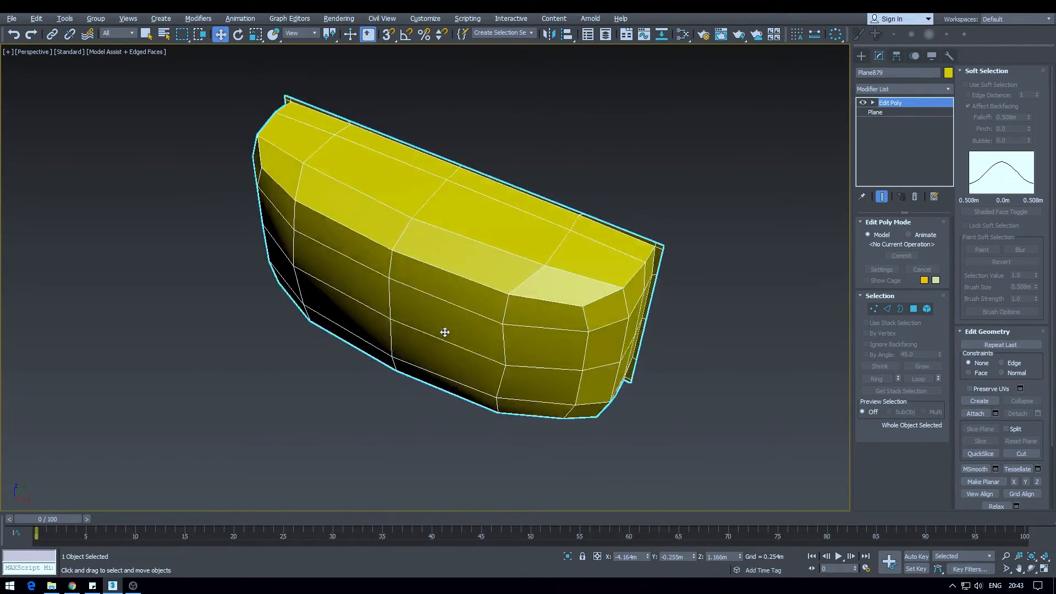
pyautogui.moveTo(444, 332); pyautogui.dragTo(407, 362)
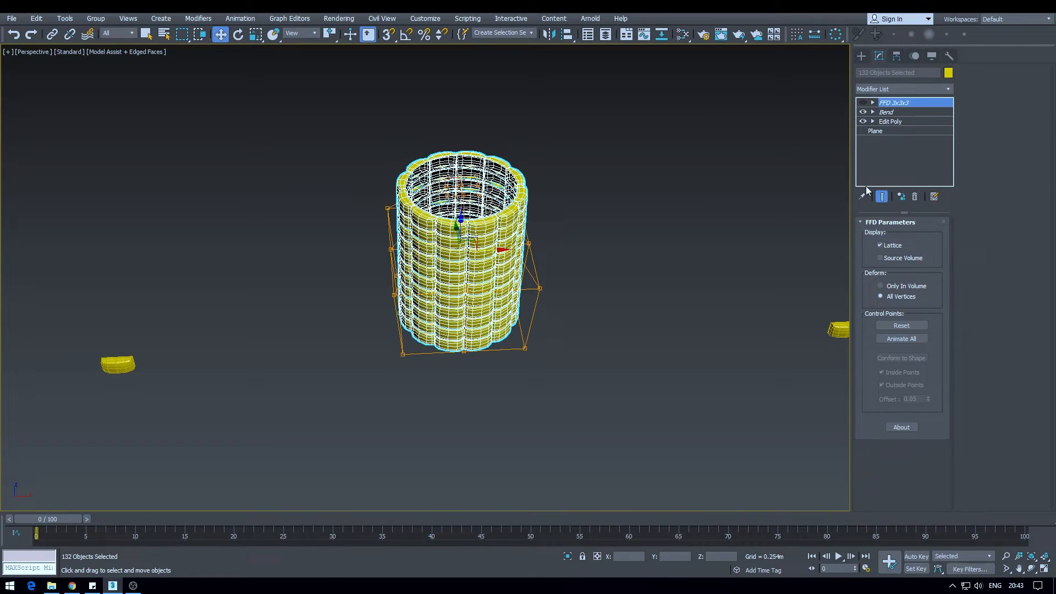
# - Set Bend Direction to -90, taper with FFD 3x3x3, and test the cob on the head
pyautogui.click(886, 112)
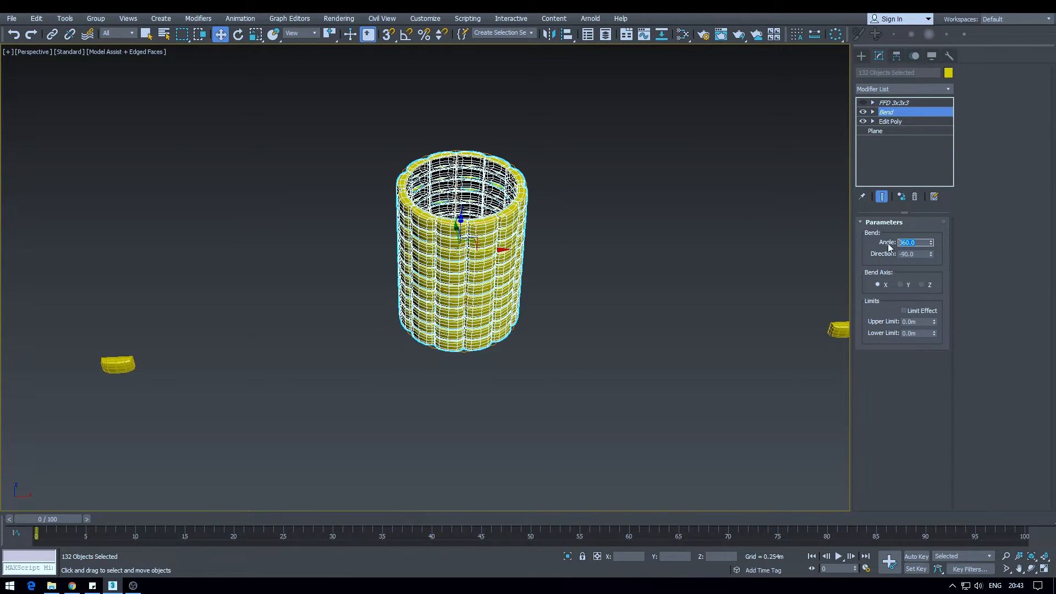
pyautogui.click(912, 254)
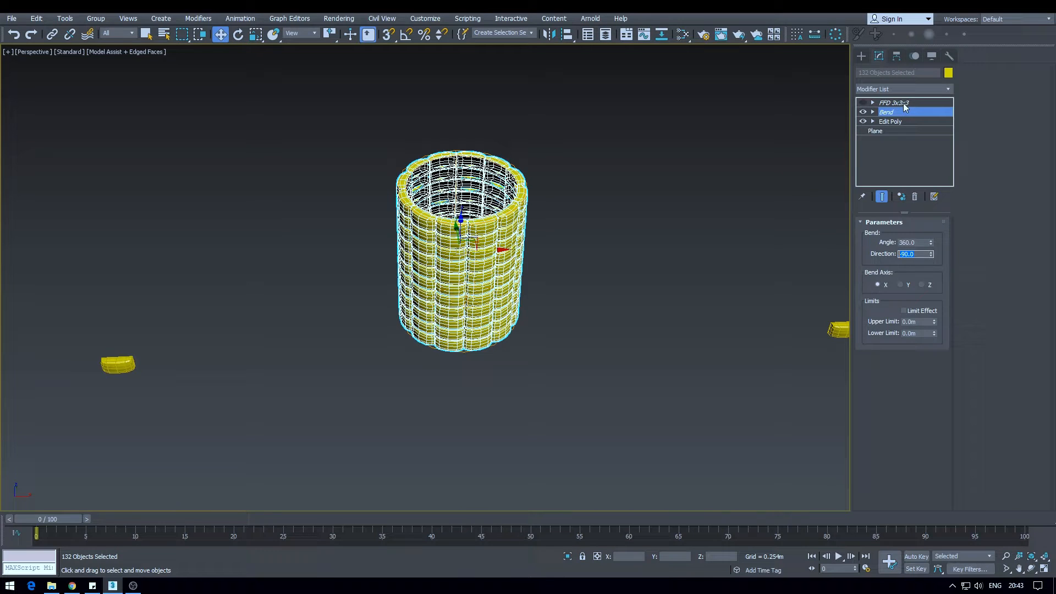
pyautogui.click(894, 102)
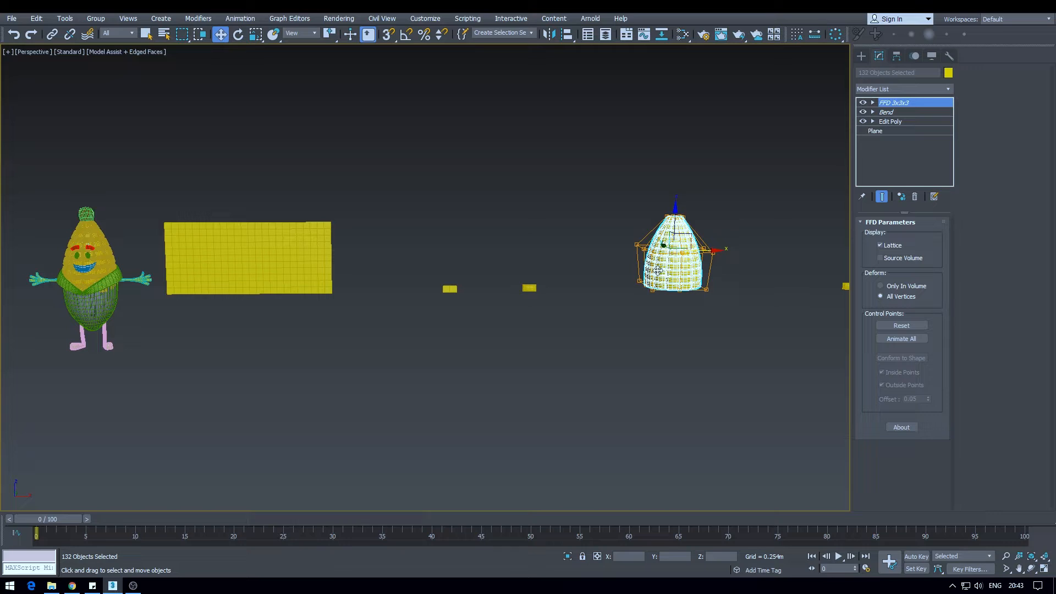
pyautogui.moveTo(676, 249); pyautogui.dragTo(91, 259)
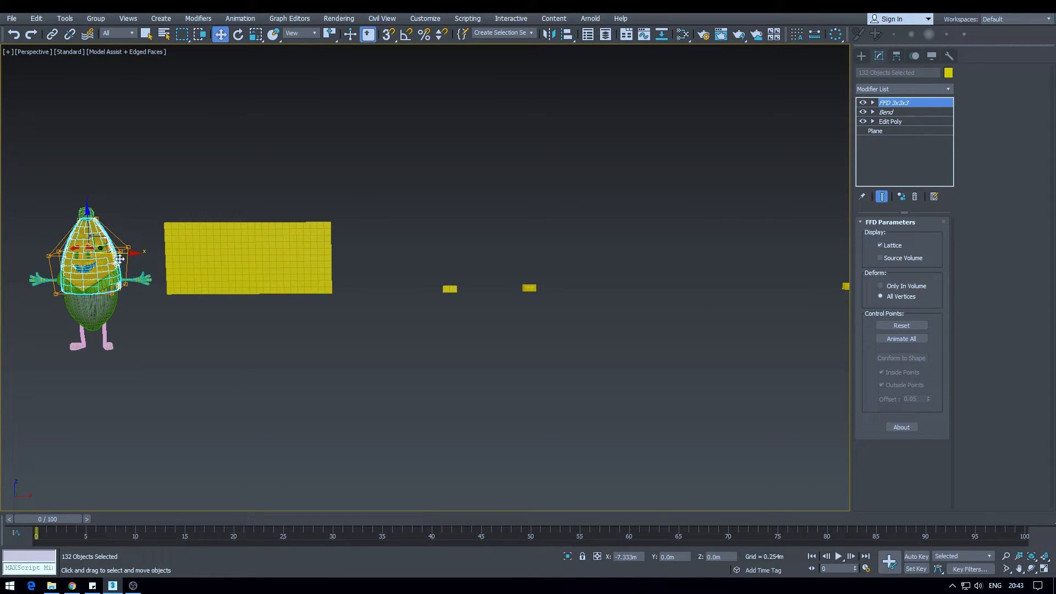
pyautogui.moveTo(91, 258); pyautogui.dragTo(515, 258)
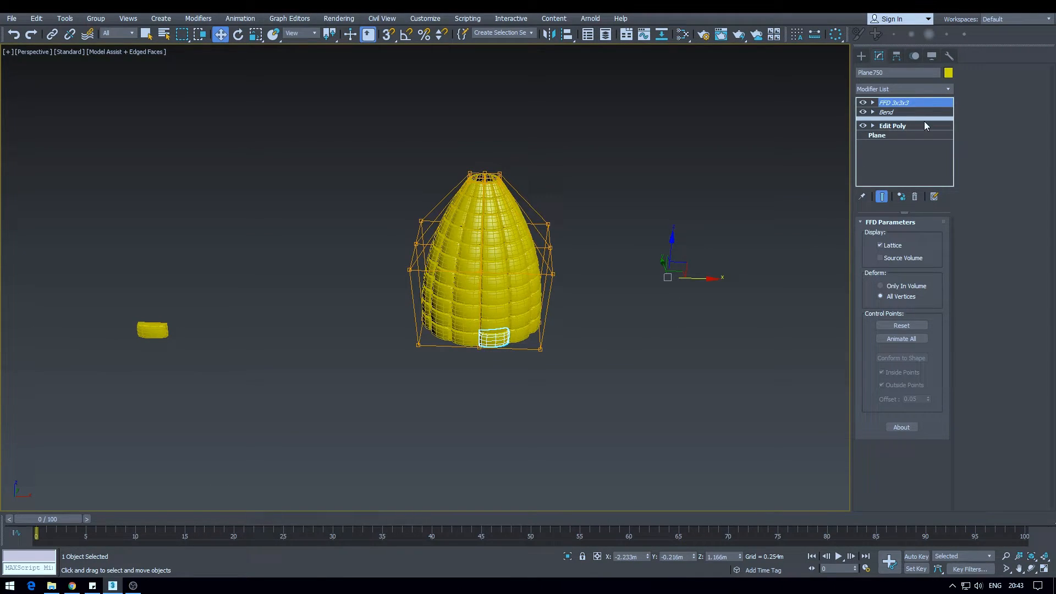
# - Select a bottom-row grain in Edit Poly polygon mode, then select Plane878 with its Cloner modifiers
pyautogui.click(891, 125)
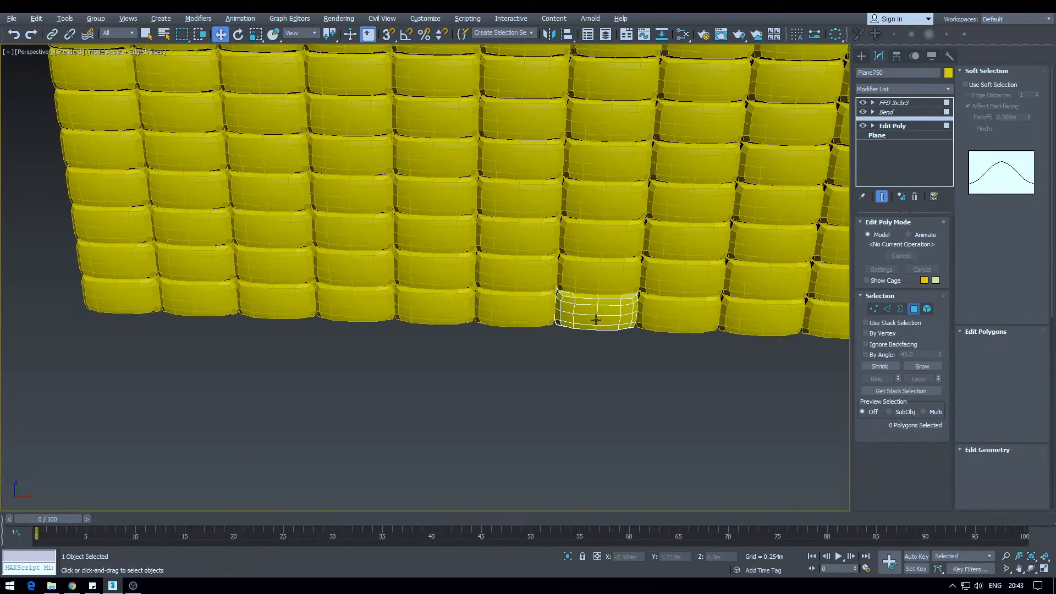
pyautogui.click(594, 312)
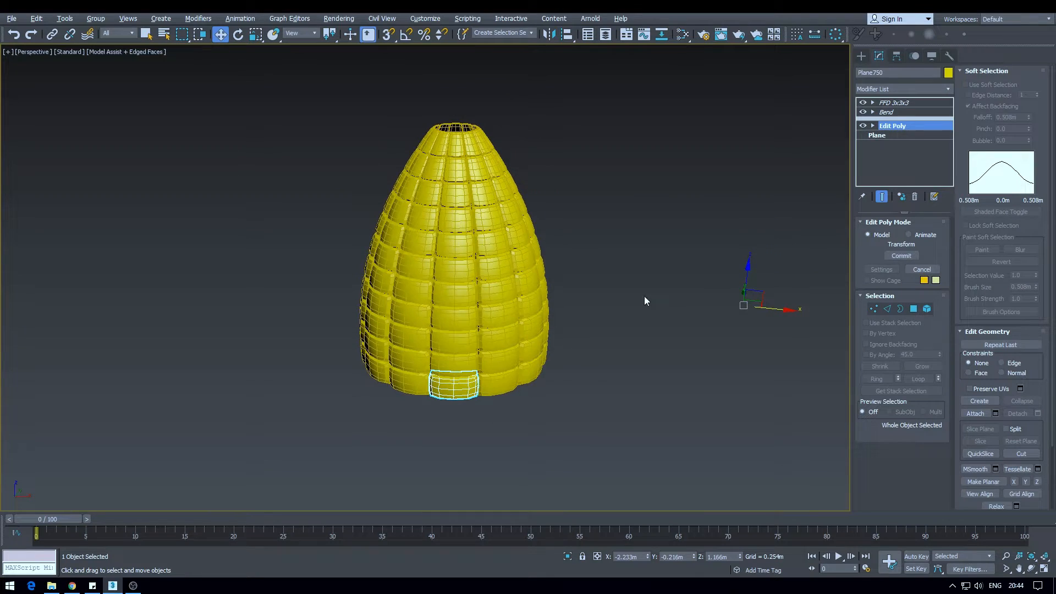
pyautogui.click(902, 88)
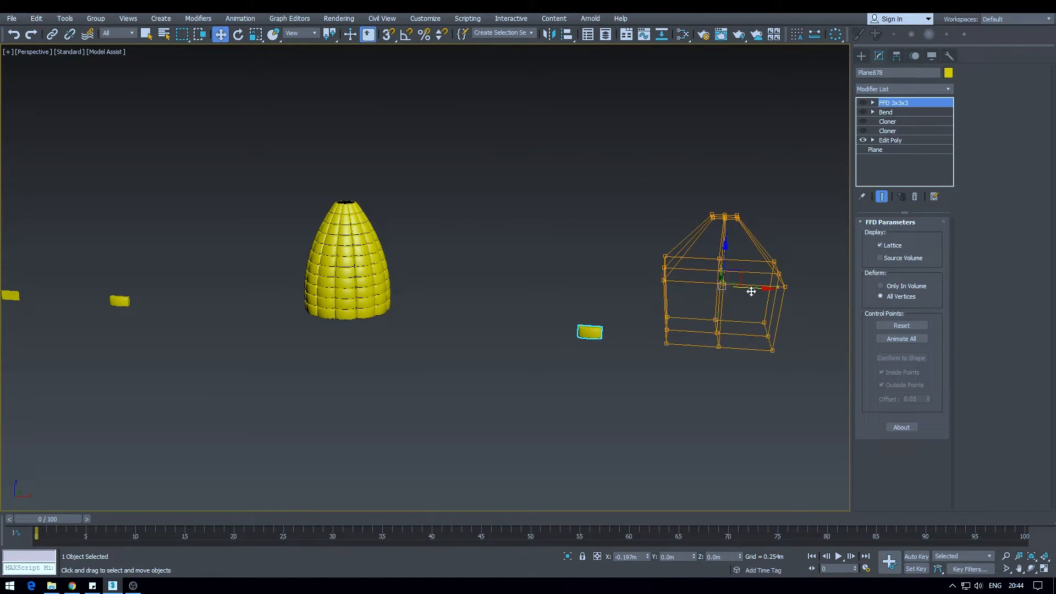
# - Enable the Cloner above Edit Poly (Offset Z, 9 copies) and open its node graph enlarged
pyautogui.scroll(3)
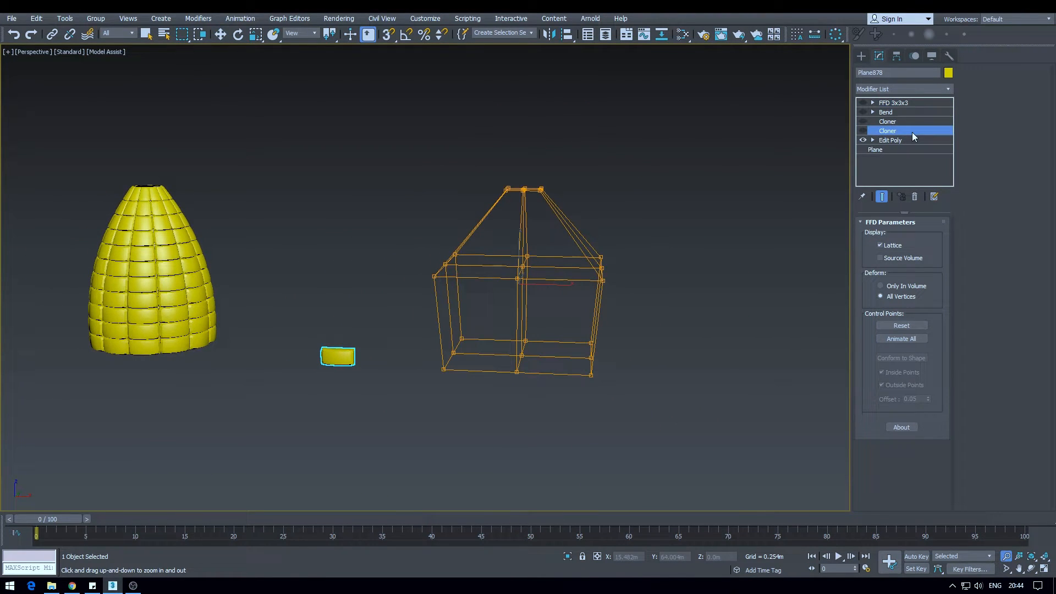
pyautogui.click(888, 131)
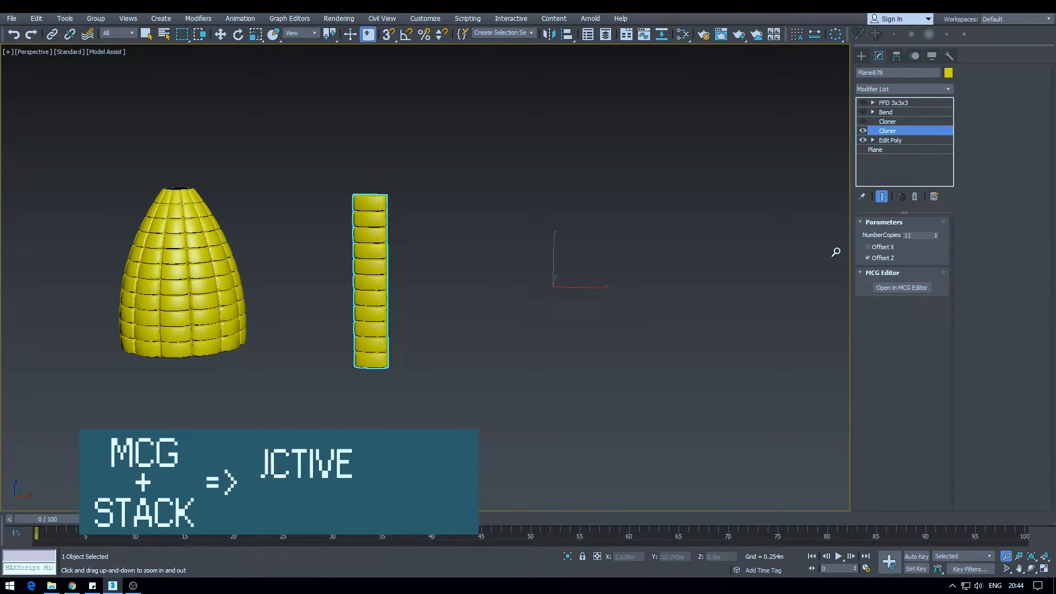
pyautogui.click(900, 287)
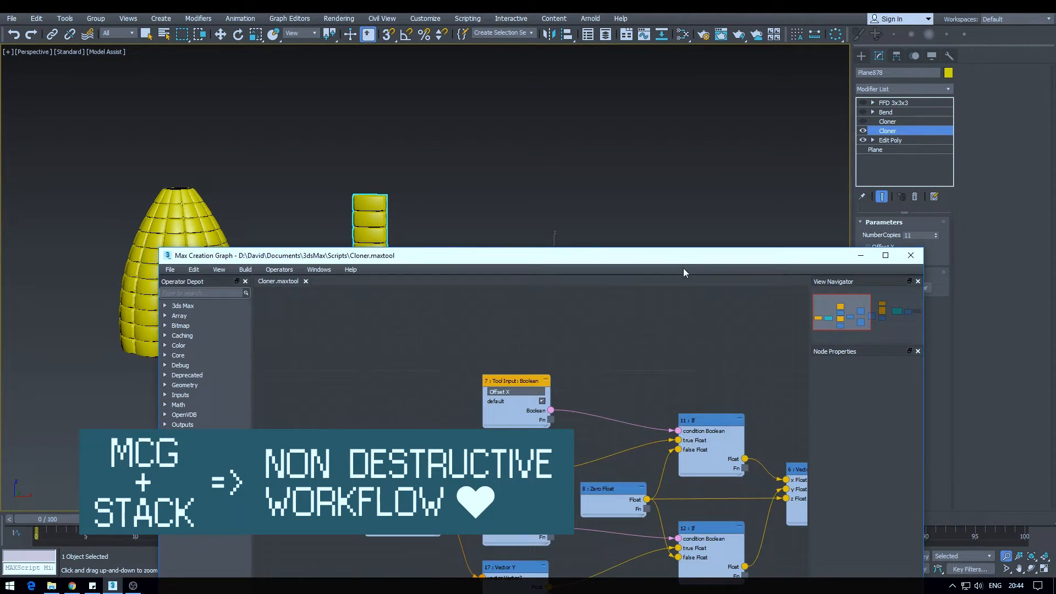
pyautogui.click(885, 255)
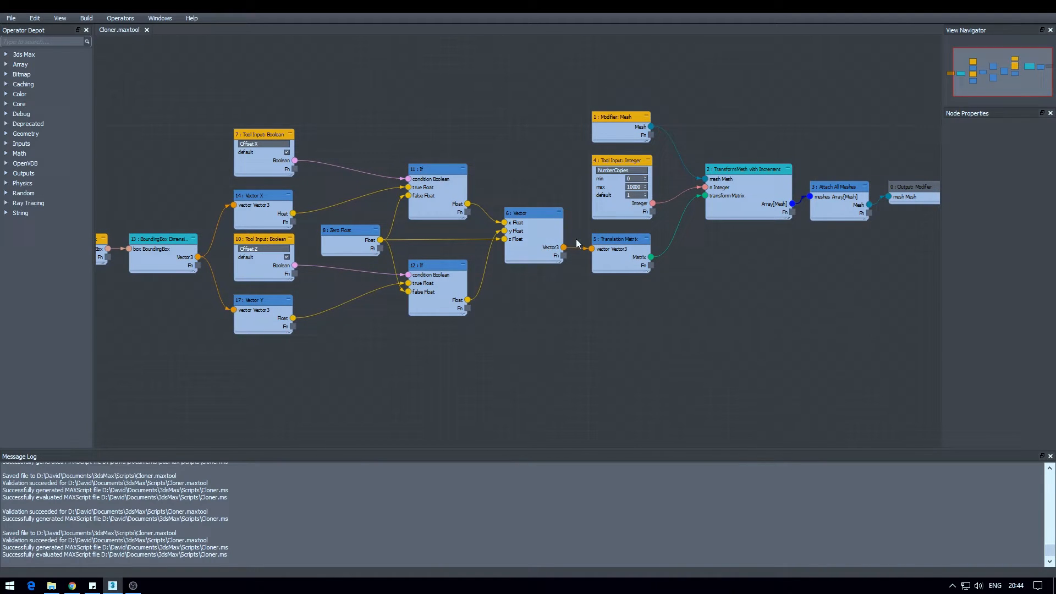
pyautogui.moveTo(579, 285)
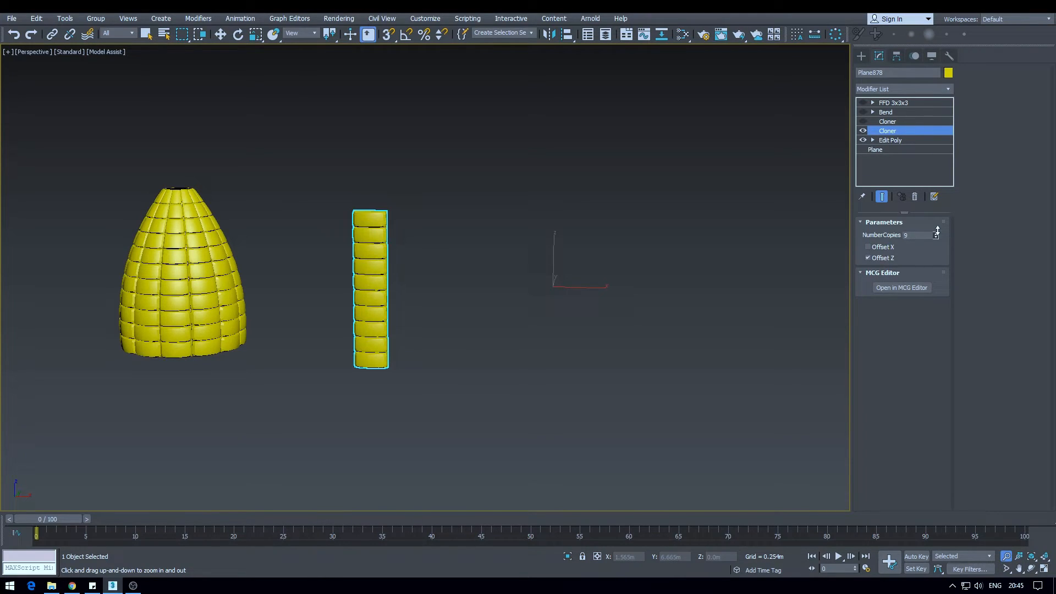
# - Raise the lower Cloner to 11 copies and re-enable the upper Offset X Cloner
pyautogui.click(935, 232)
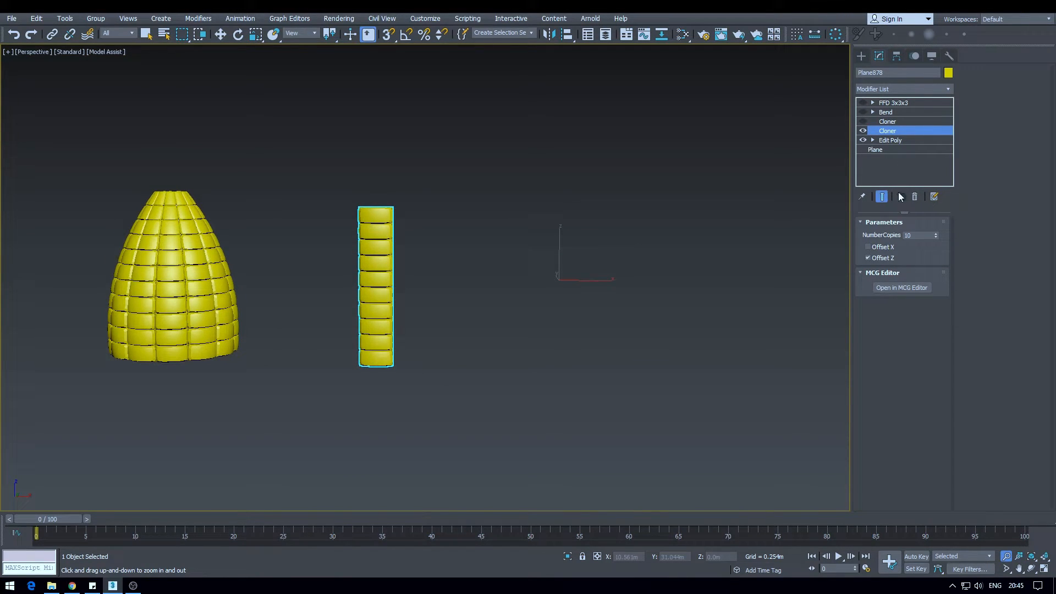
pyautogui.click(935, 232)
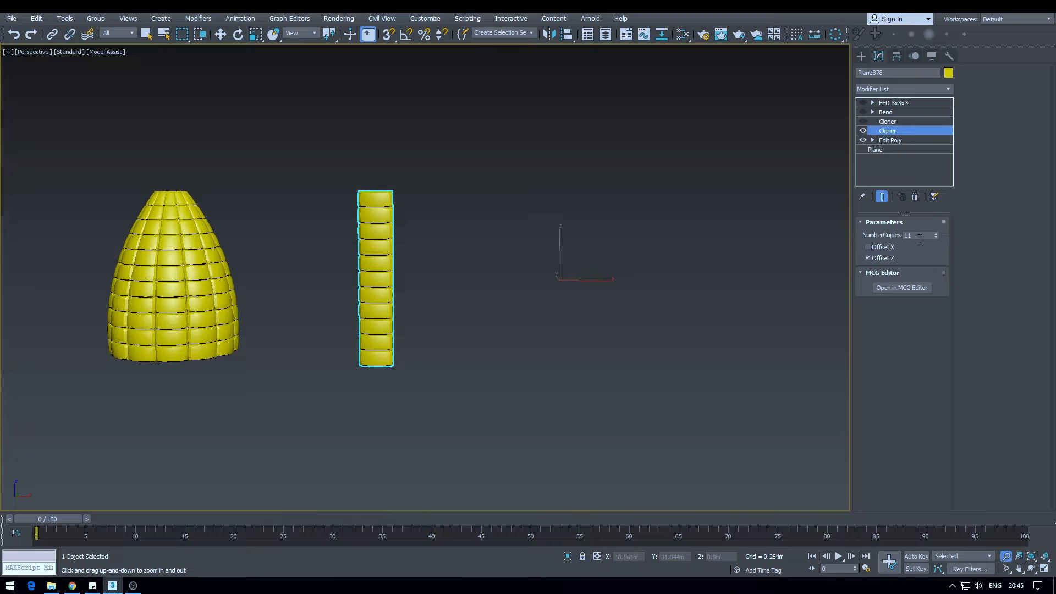
pyautogui.click(917, 234)
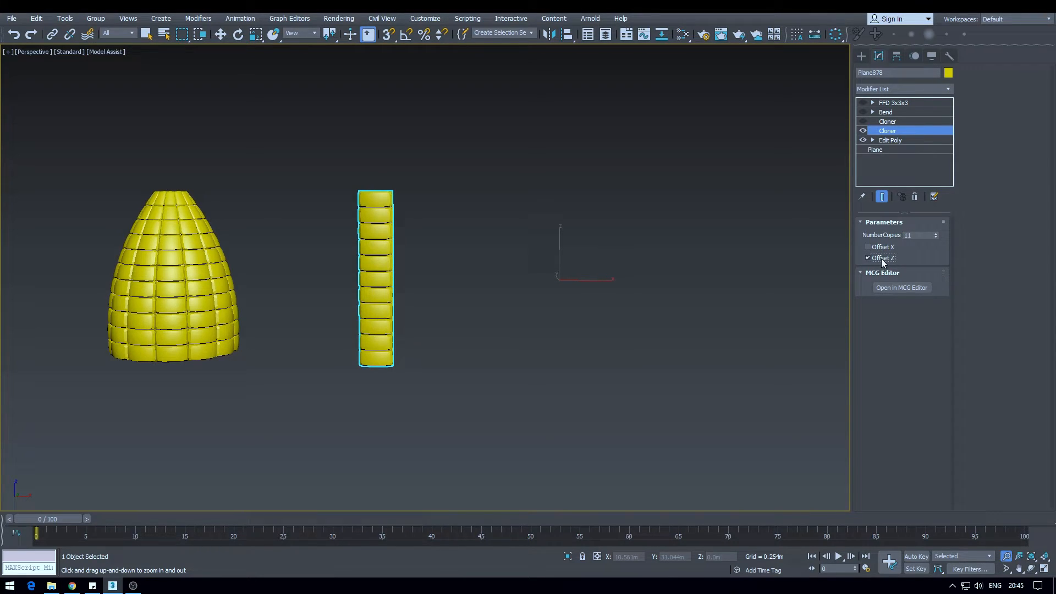
pyautogui.click(887, 121)
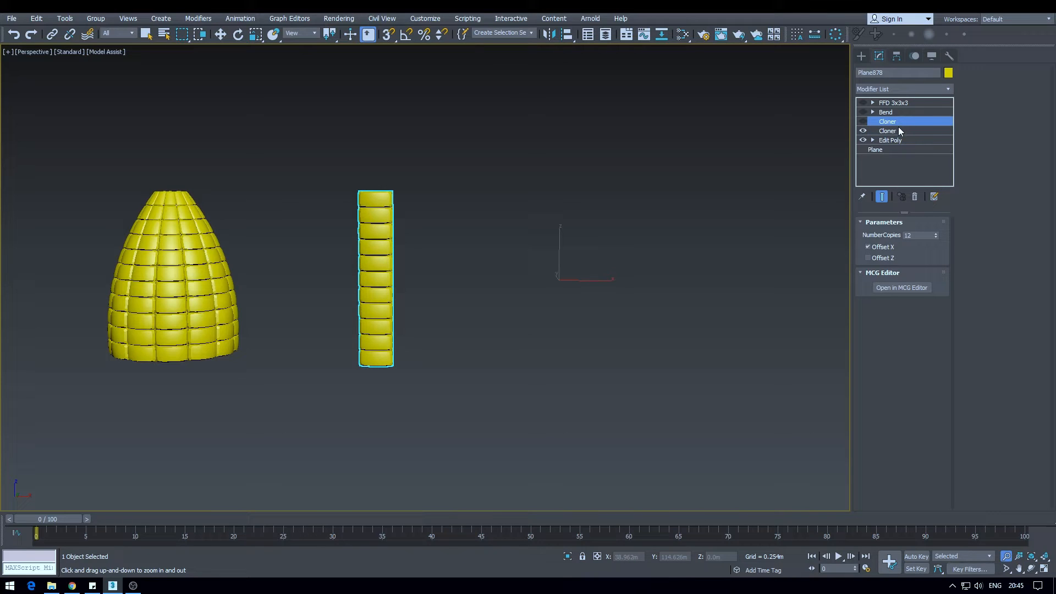
pyautogui.moveTo(894, 131)
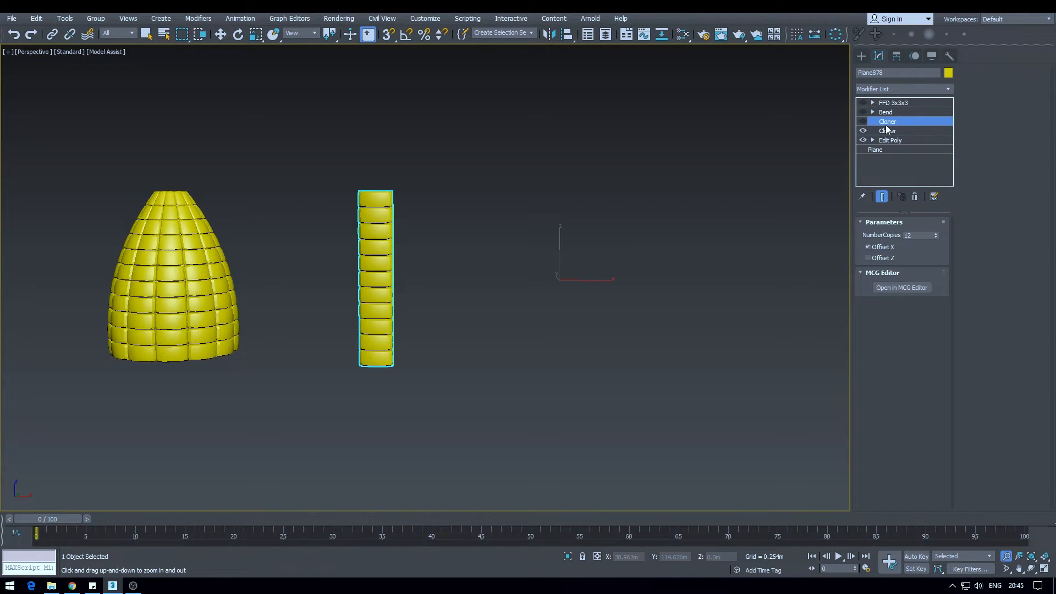
pyautogui.click(863, 122)
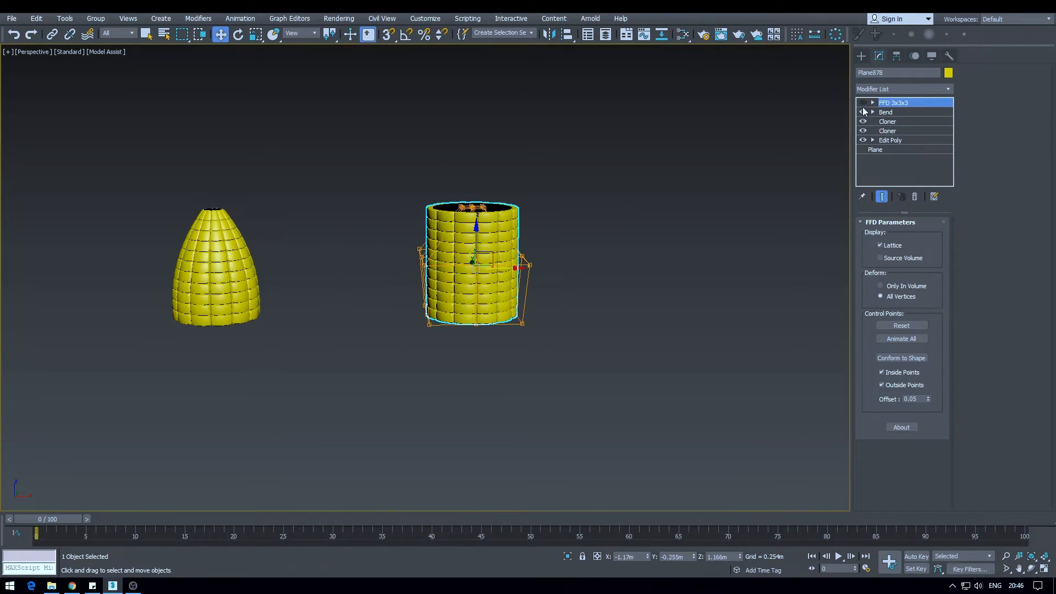
# - Enable FFD 3x3x3, insert an XForm above Edit Poly, and frame both cobs side by side
pyautogui.click(863, 112)
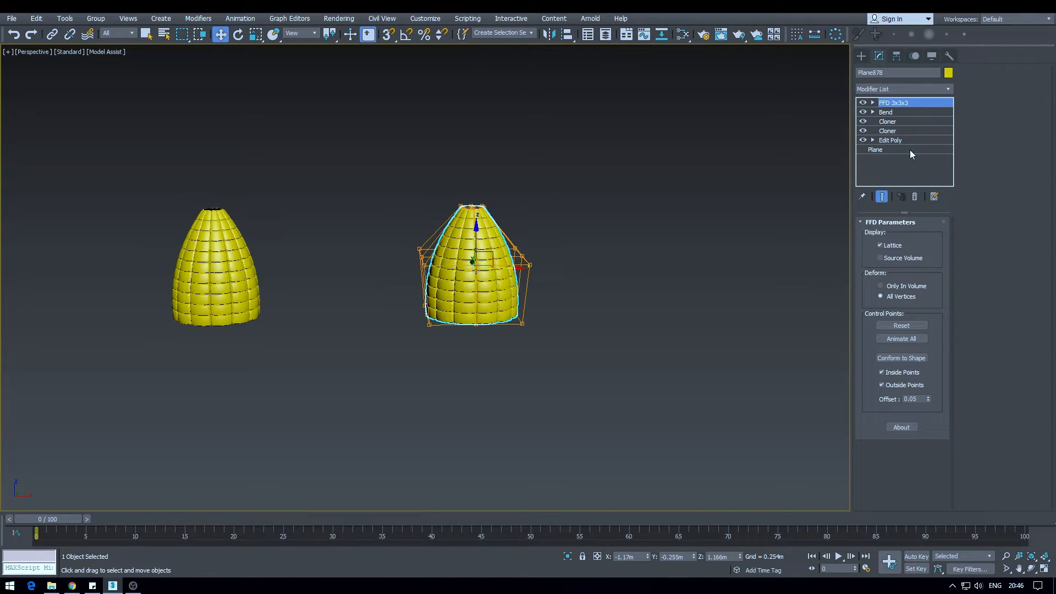
pyautogui.click(902, 88)
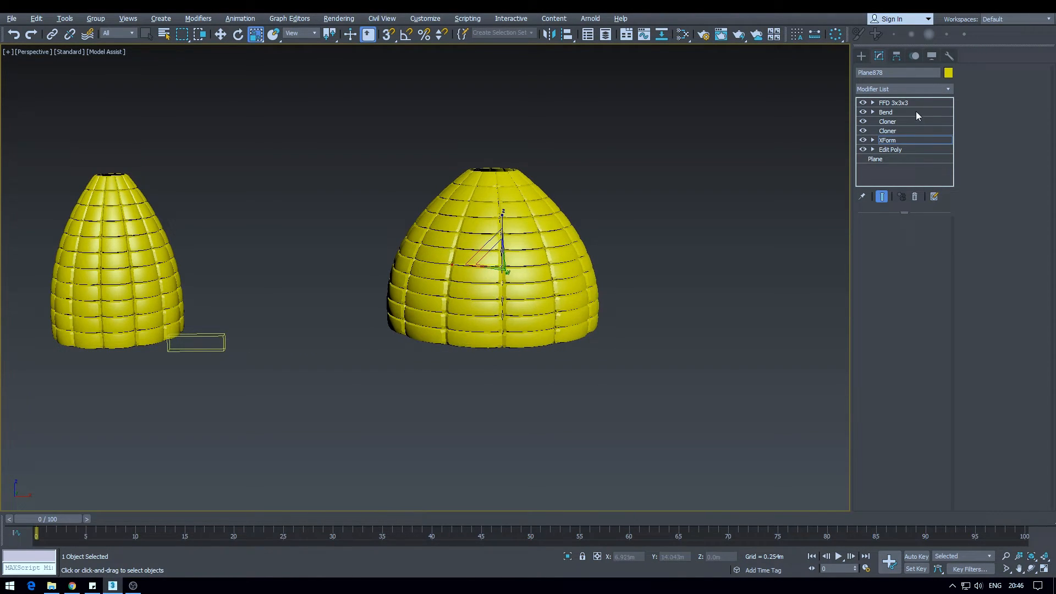
pyautogui.click(888, 121)
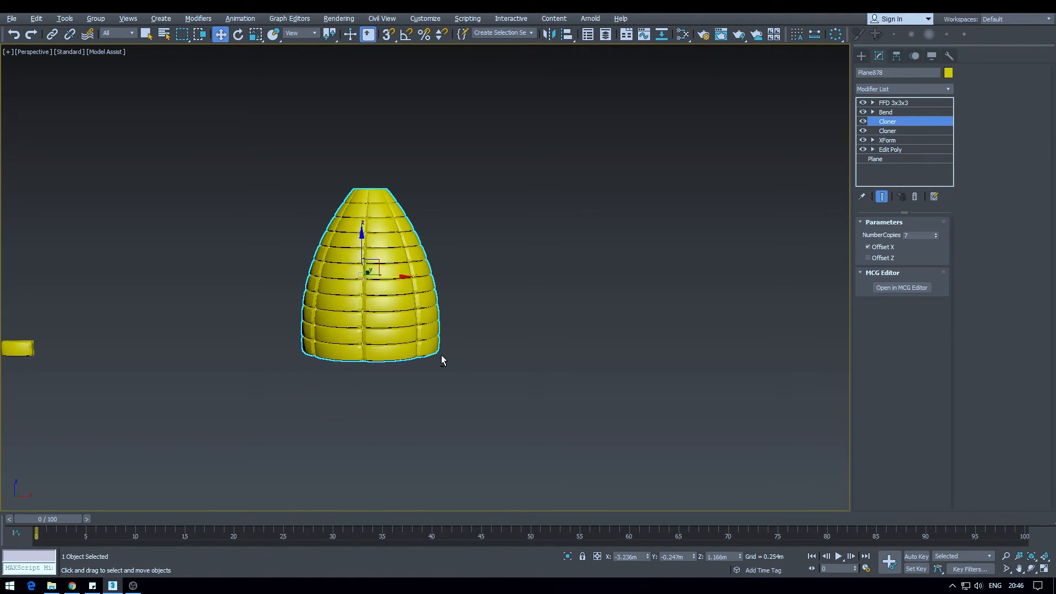
pyautogui.moveTo(374, 276); pyautogui.dragTo(616, 276)
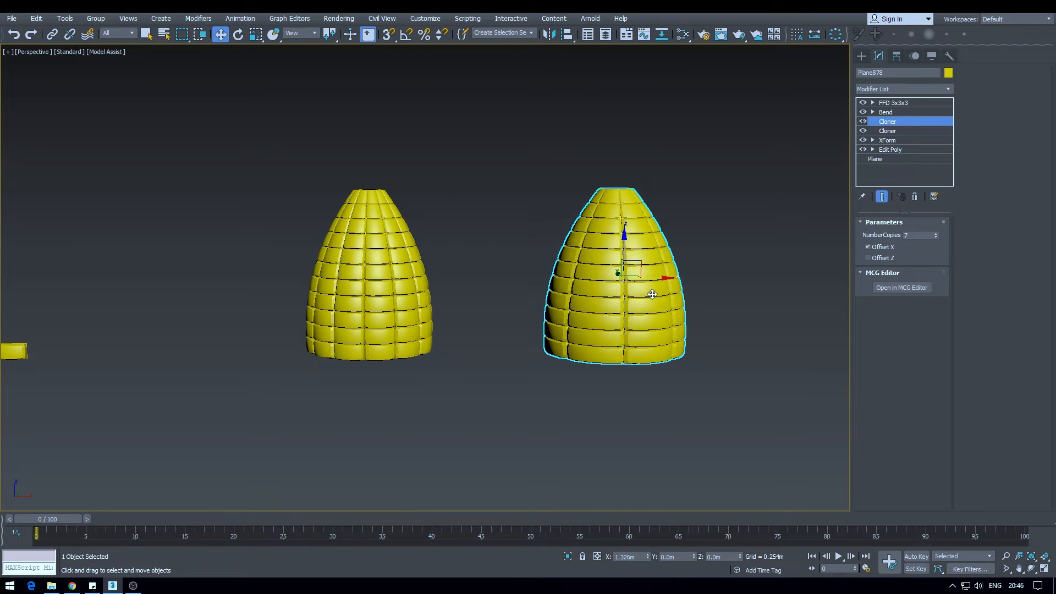
pyautogui.moveTo(652, 294); pyautogui.dragTo(491, 335)
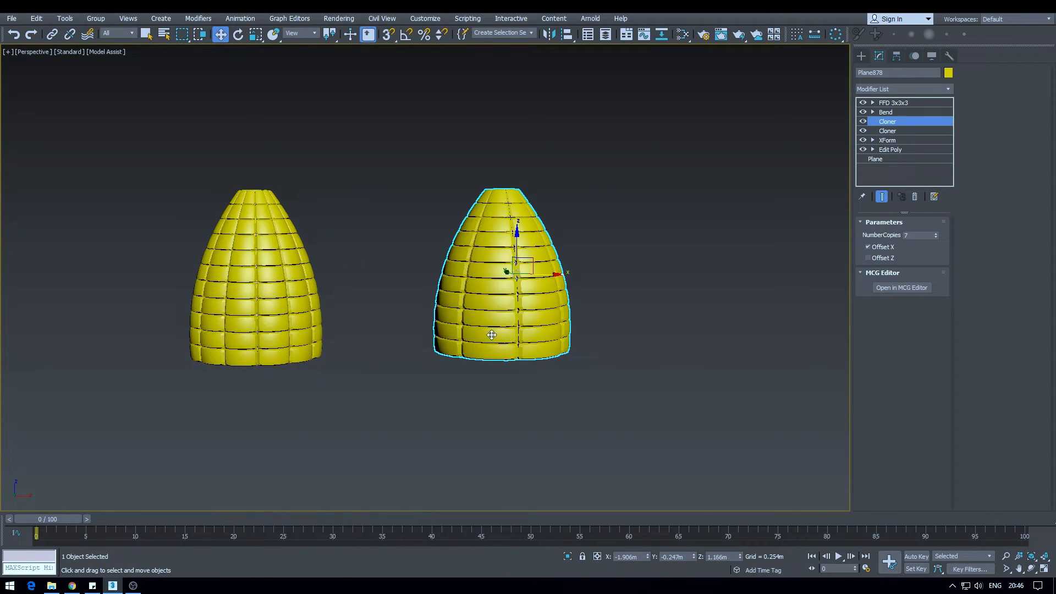
pyautogui.moveTo(492, 335); pyautogui.dragTo(530, 342)
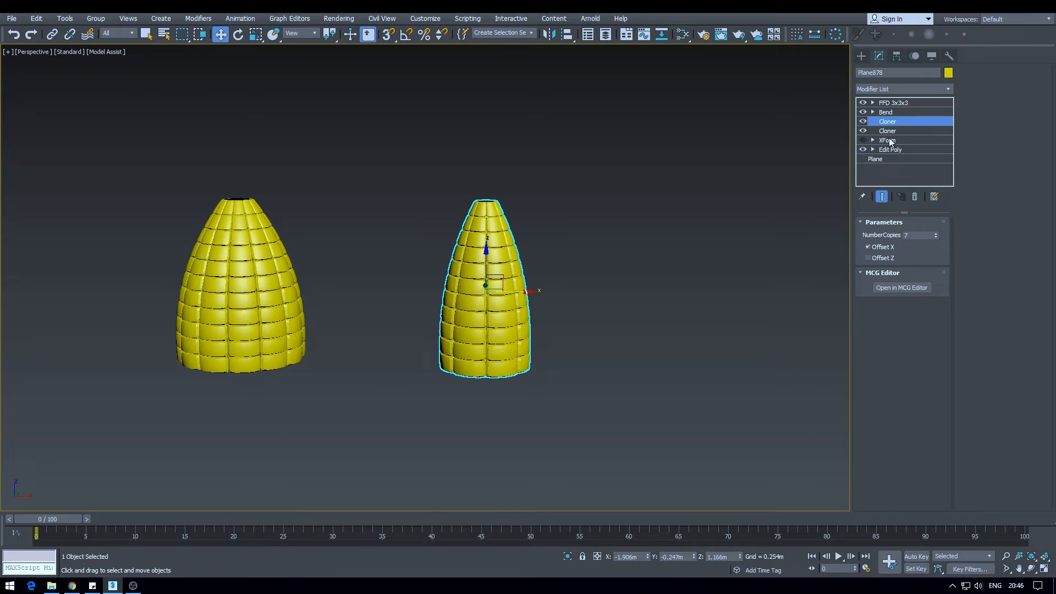
# - Try 12 Cloner copies, then return the grain rows to 11
pyautogui.click(917, 234)
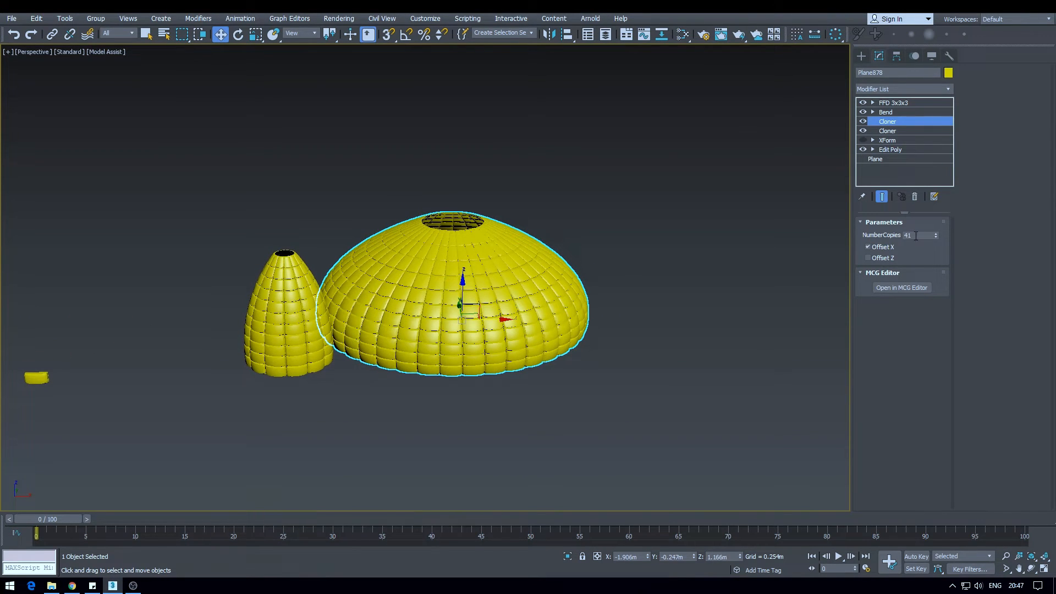
pyautogui.write('12')
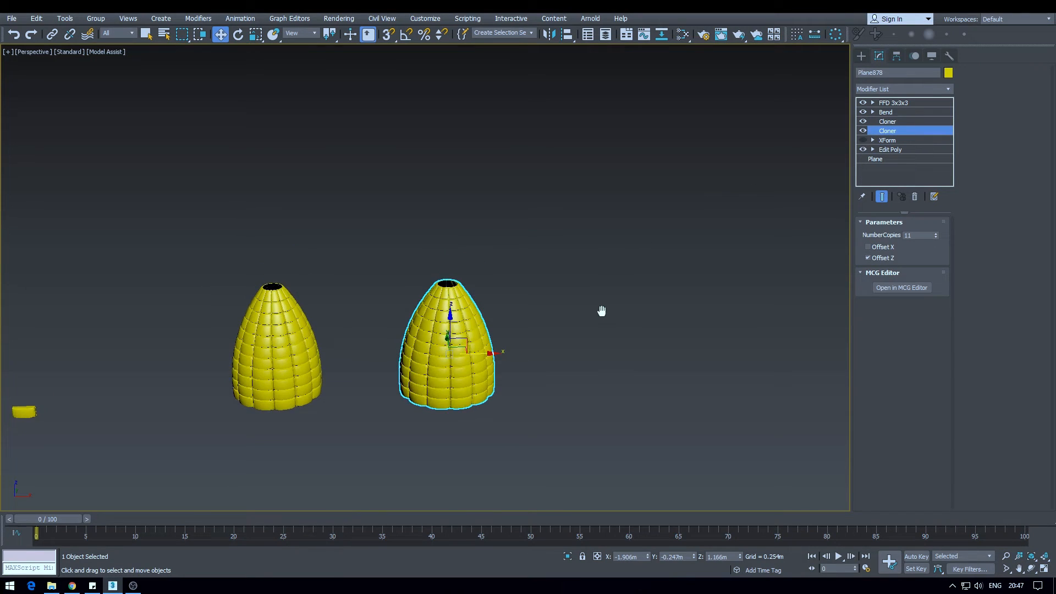
pyautogui.click(936, 232)
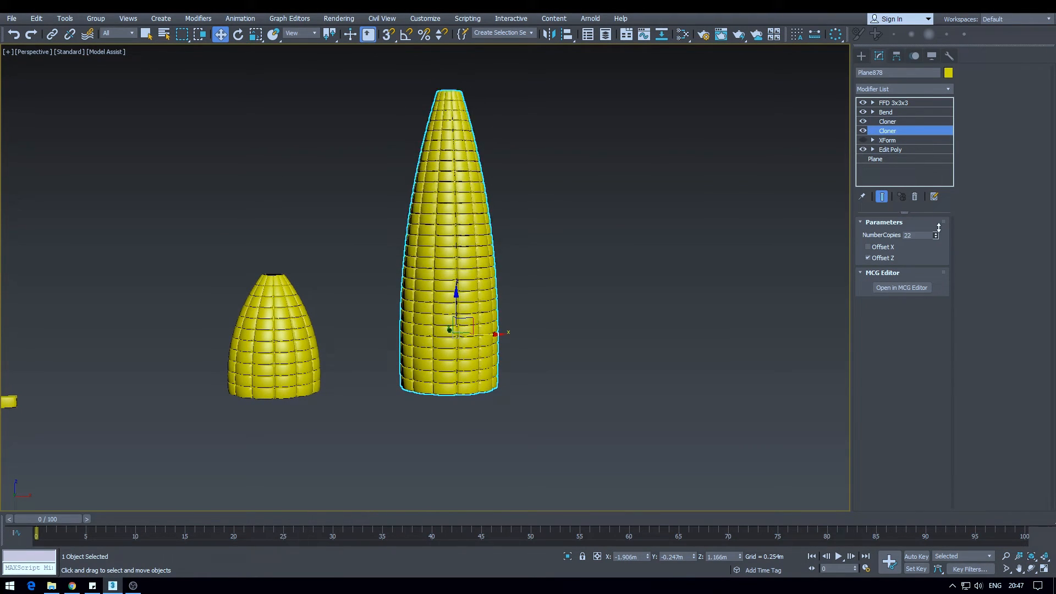
pyautogui.click(936, 237)
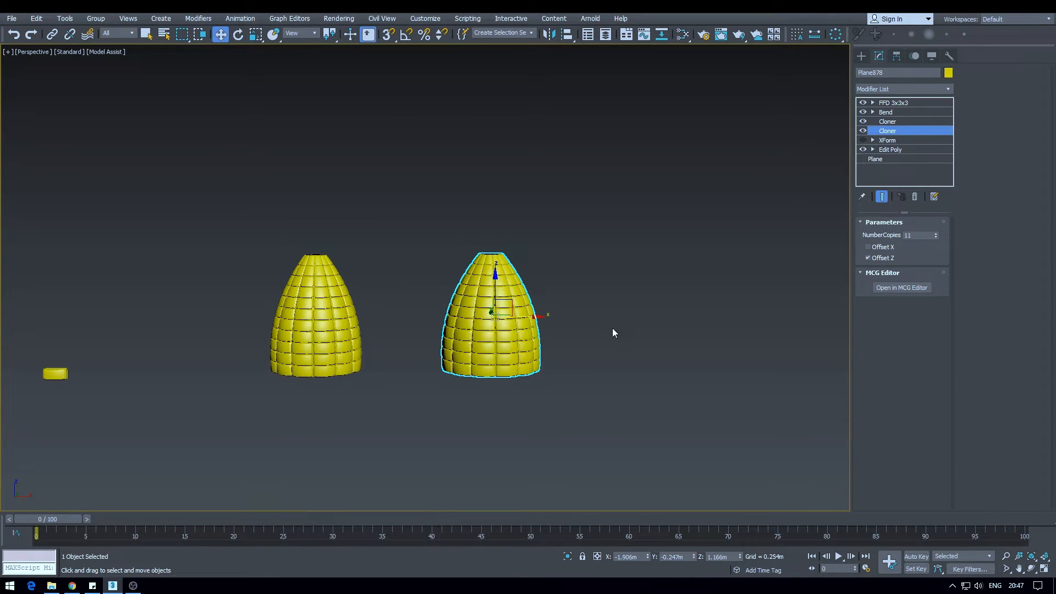
pyautogui.moveTo(765, 297)
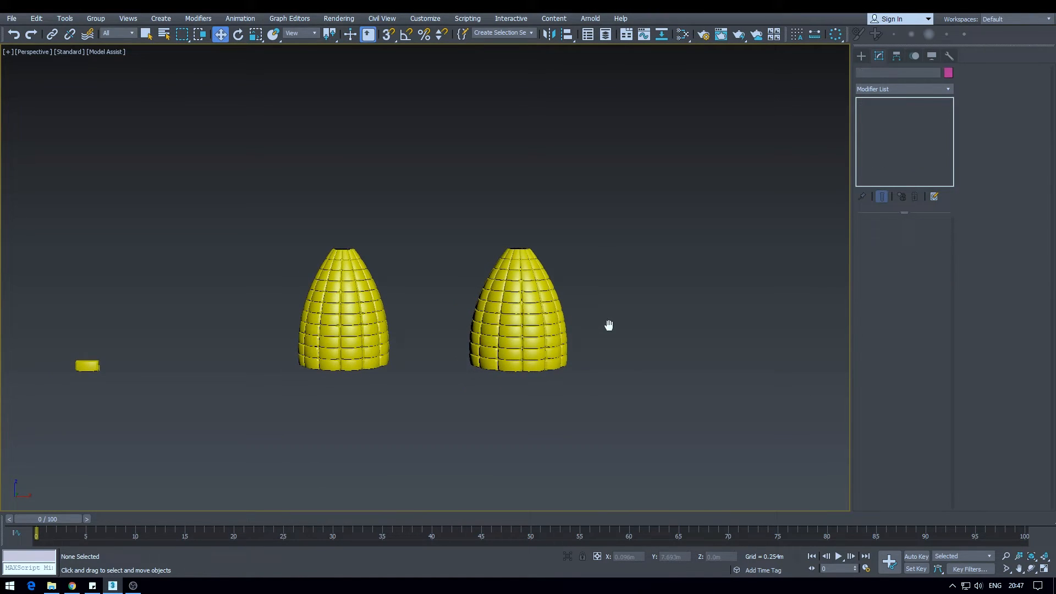
# - Select the second cob, turn on Edged Faces with F4, and deselect it
pyautogui.click(517, 309)
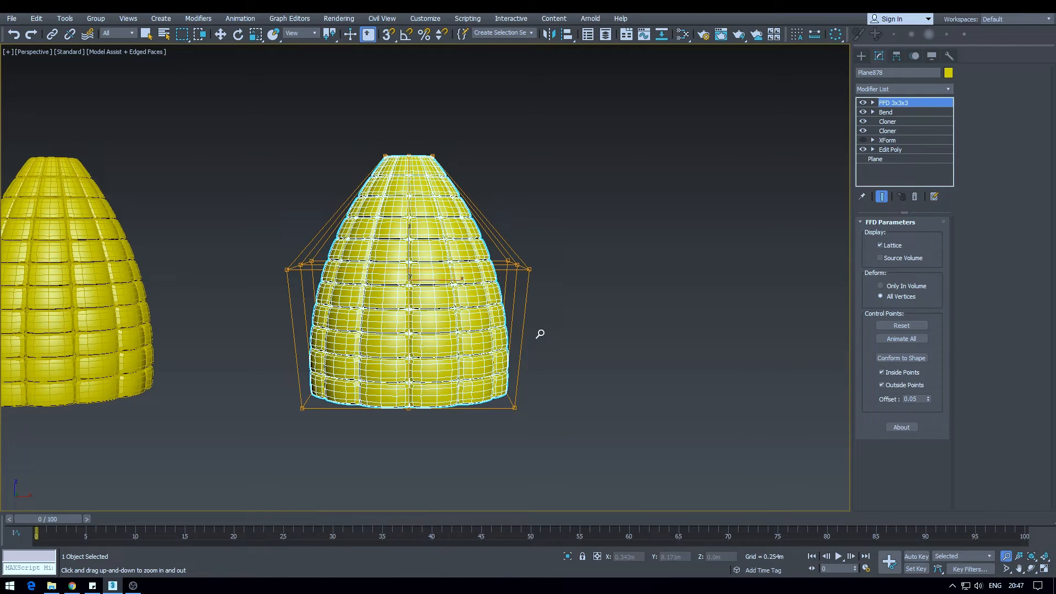
pyautogui.click(182, 159)
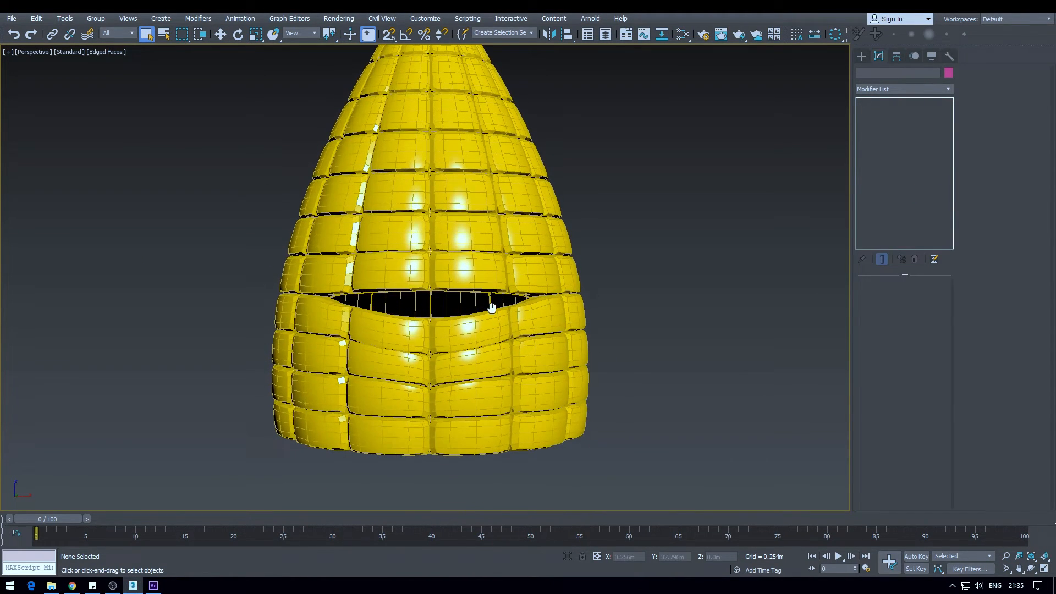
# - Zoom in on the dark gaps between grains, then pull back to frame the whole DeformedTest head
pyautogui.moveTo(491, 306); pyautogui.dragTo(491, 297)
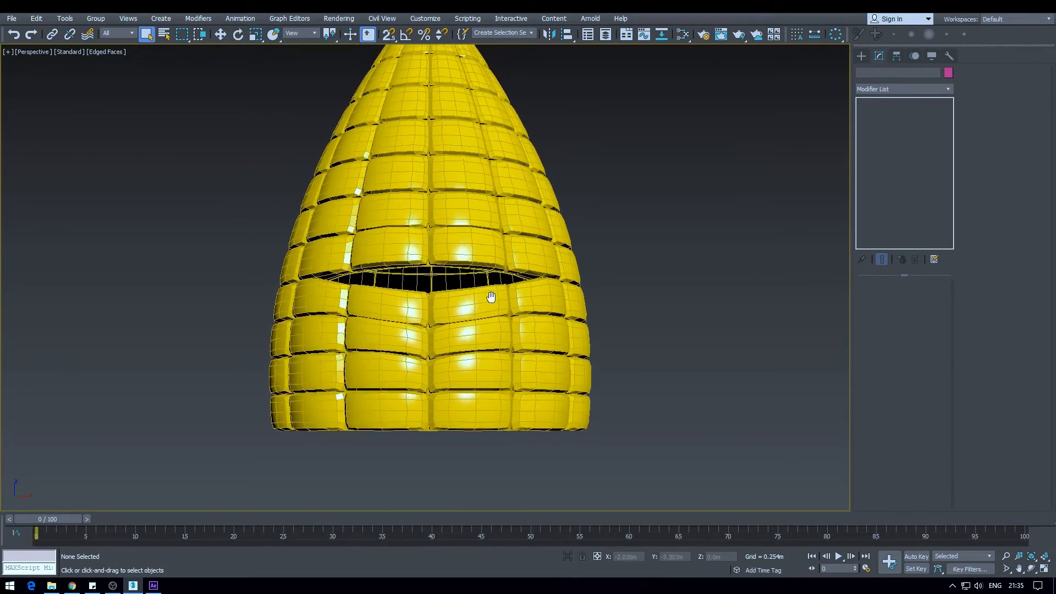
pyautogui.moveTo(490, 296); pyautogui.dragTo(490, 317)
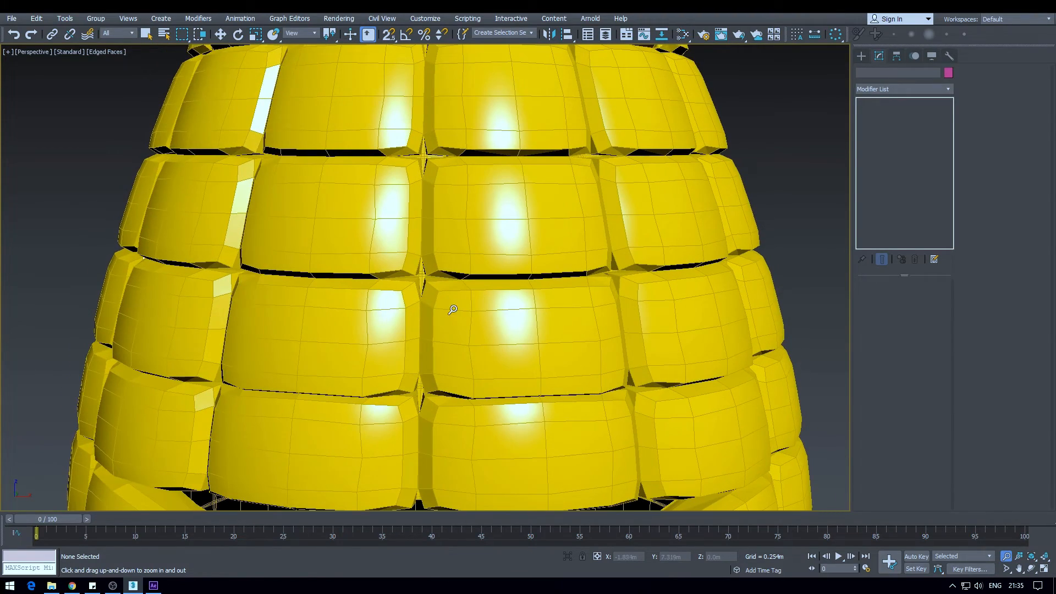
pyautogui.moveTo(452, 309); pyautogui.dragTo(416, 278)
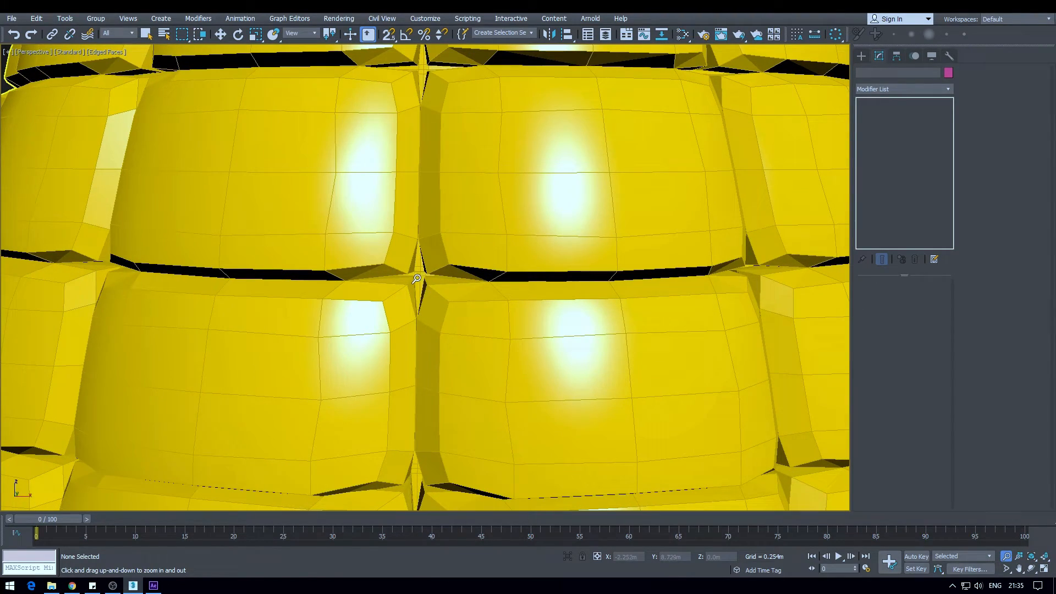
pyautogui.moveTo(417, 278); pyautogui.dragTo(431, 166)
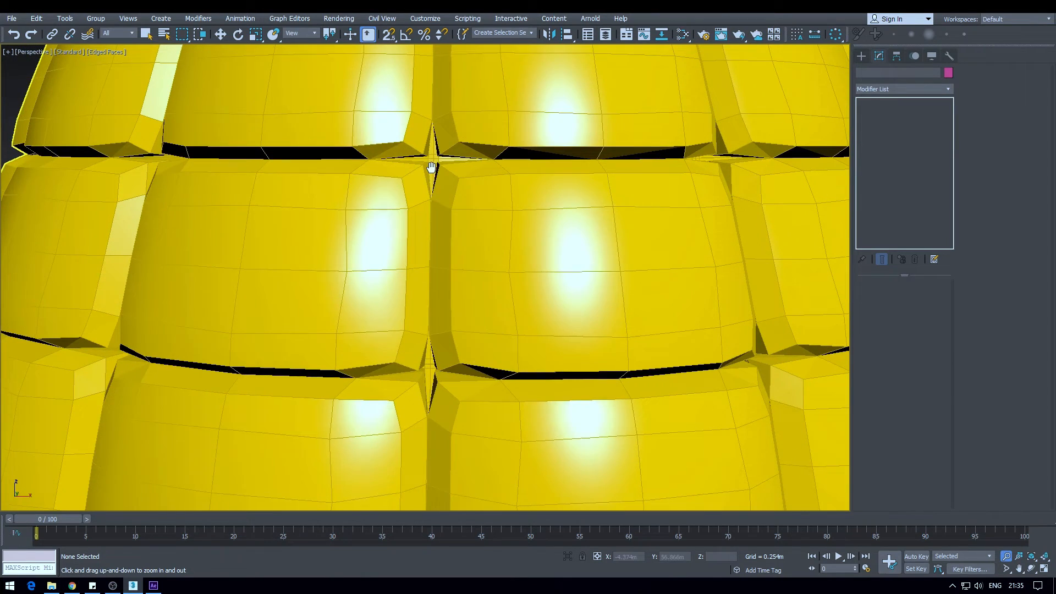
pyautogui.moveTo(431, 166); pyautogui.dragTo(529, 297)
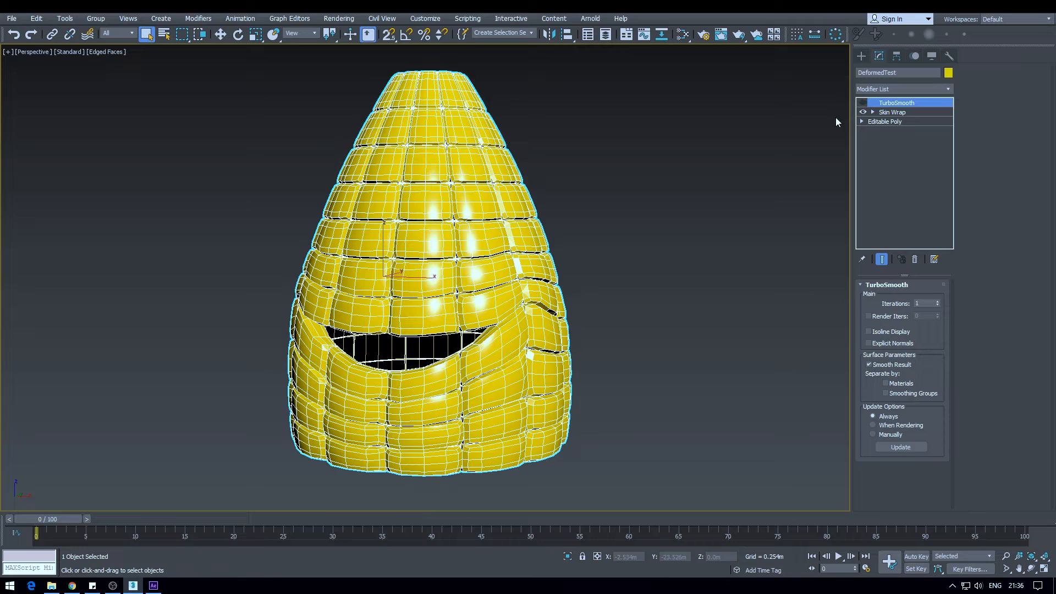
# - Open the finished corn character scene with the face and two popcorn boxes
pyautogui.click(603, 300)
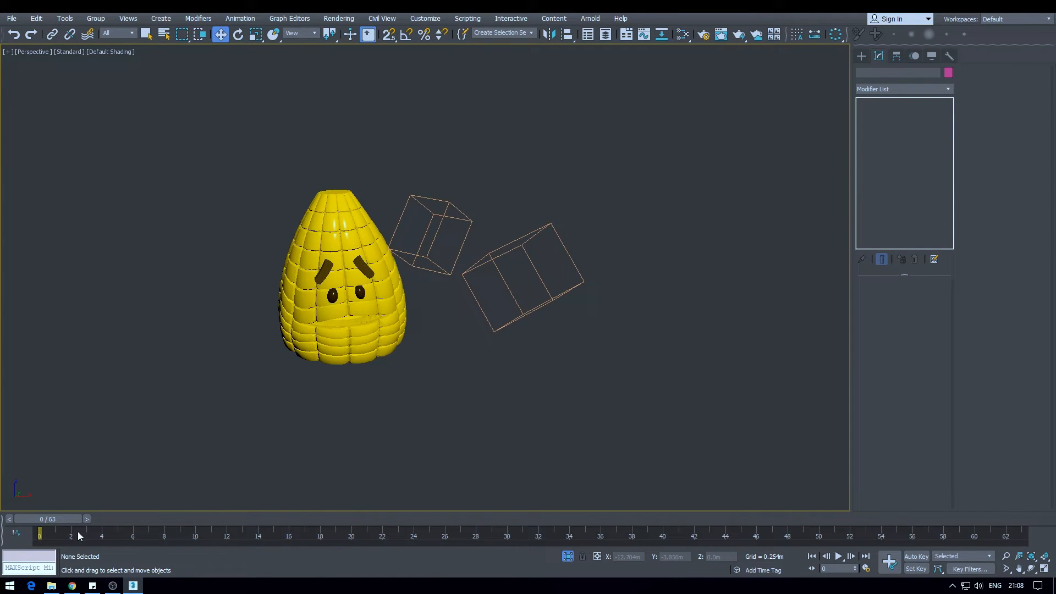
# - Scrub the popcorn animation toward its final frames, then select the EM_Face head
pyautogui.moveTo(39, 531); pyautogui.dragTo(320, 531)
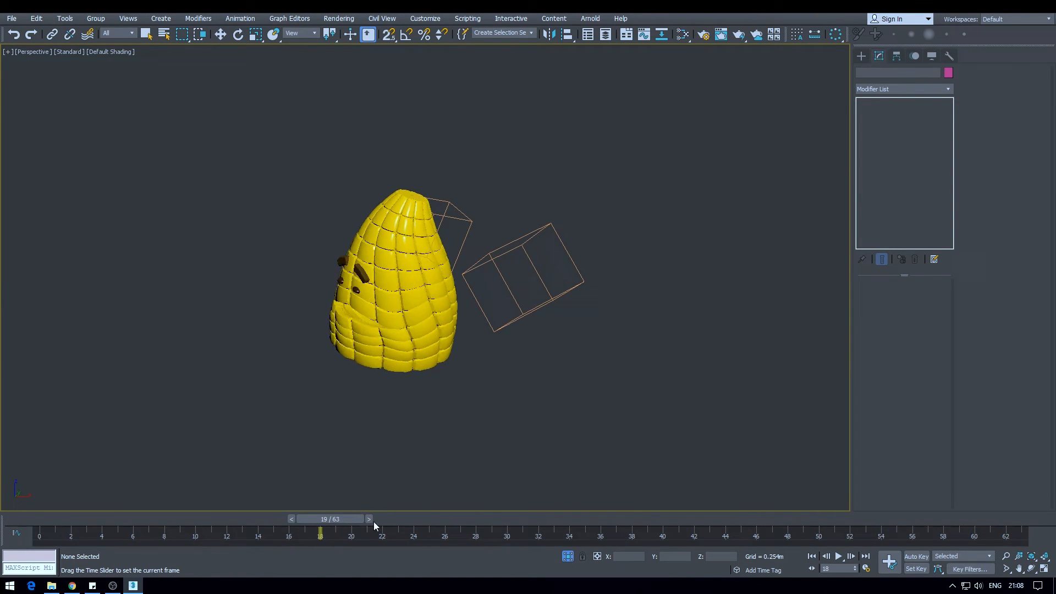
pyautogui.moveTo(320, 531); pyautogui.dragTo(663, 532)
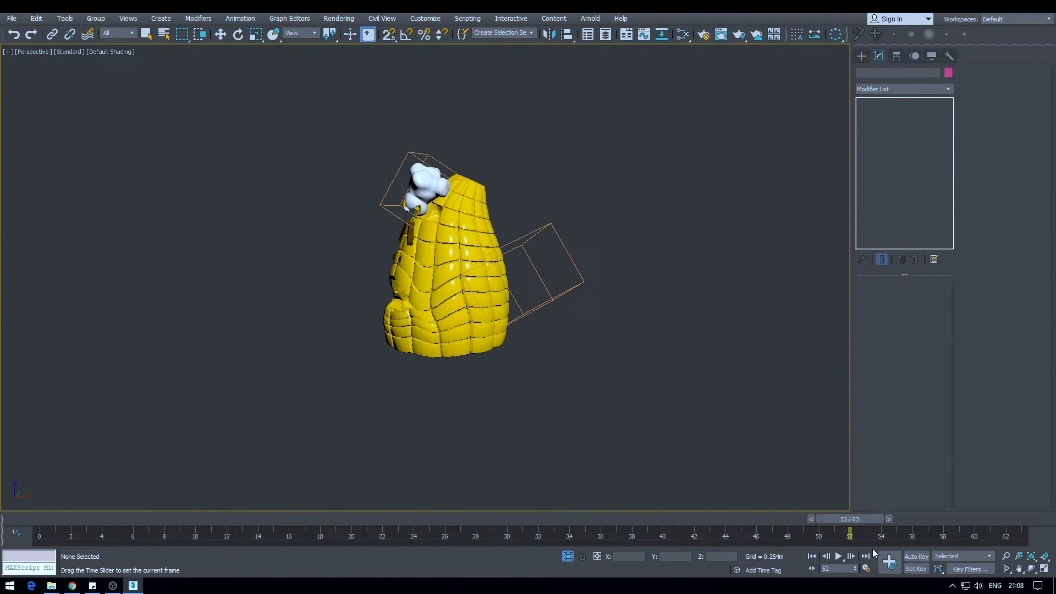
pyautogui.click(825, 556)
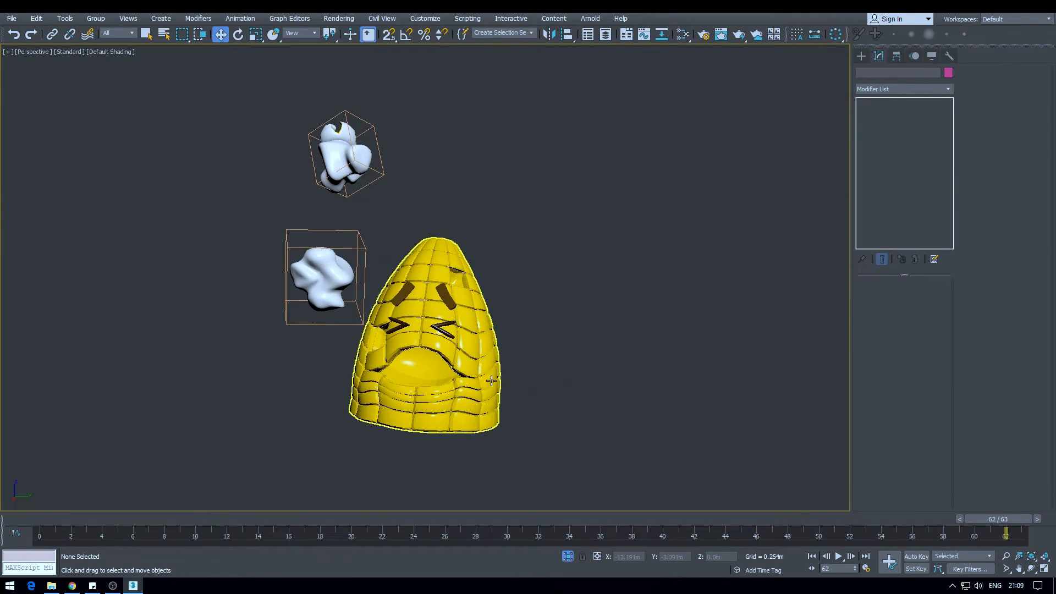
pyautogui.scroll(-3)
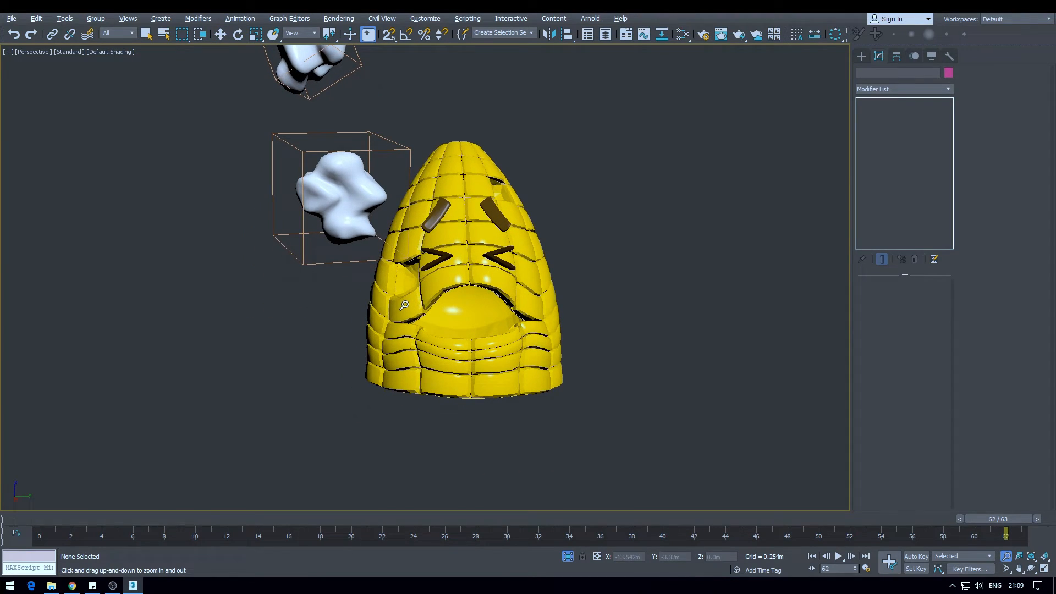
pyautogui.click(463, 290)
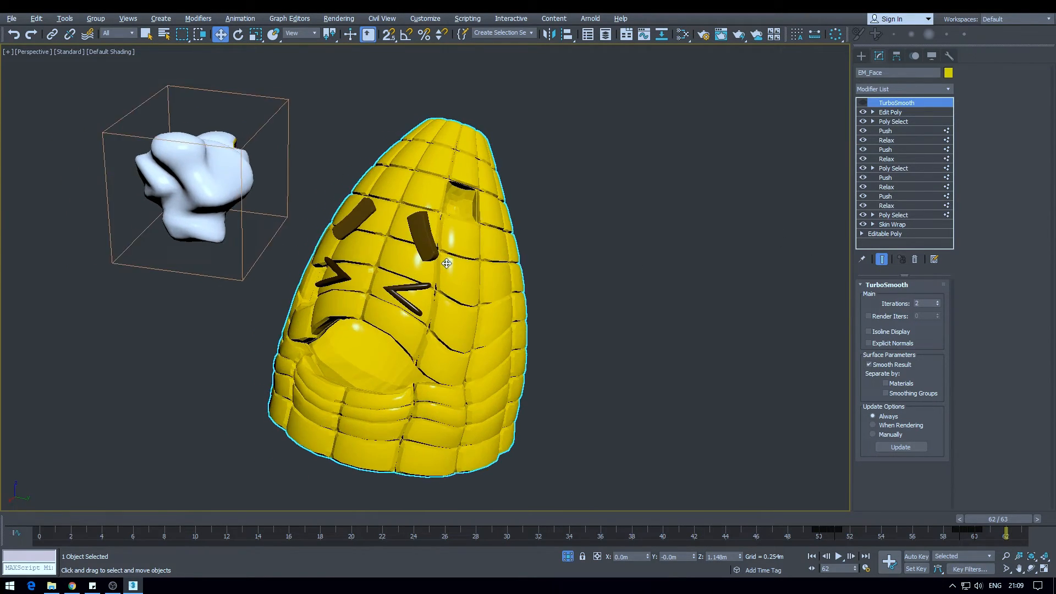
# - Show the first Poly Select and re-enable its Relax, Push and Relax layers
pyautogui.moveTo(445, 263); pyautogui.dragTo(471, 279)
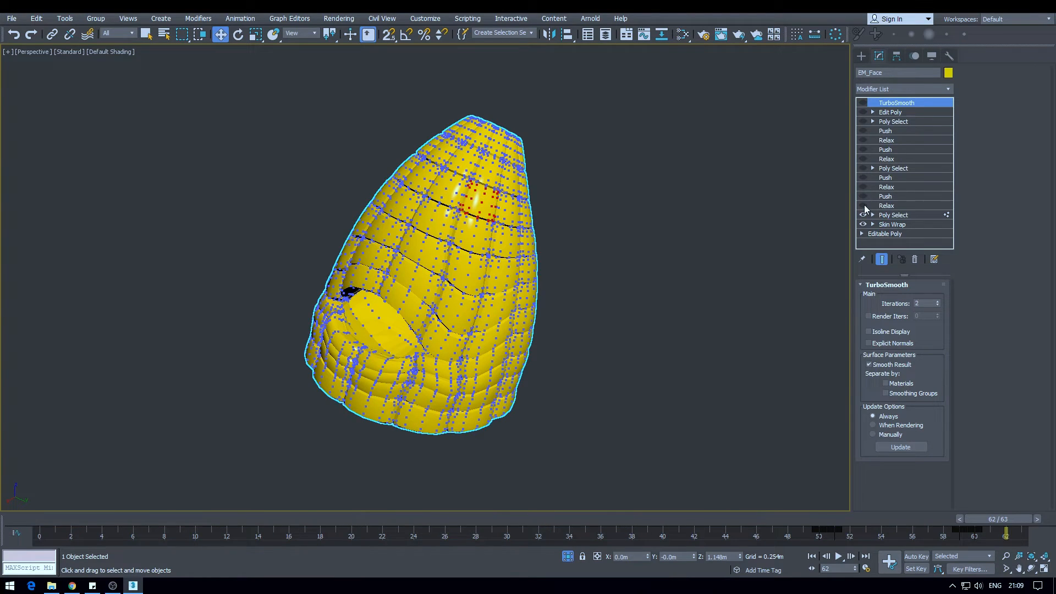
pyautogui.click(893, 215)
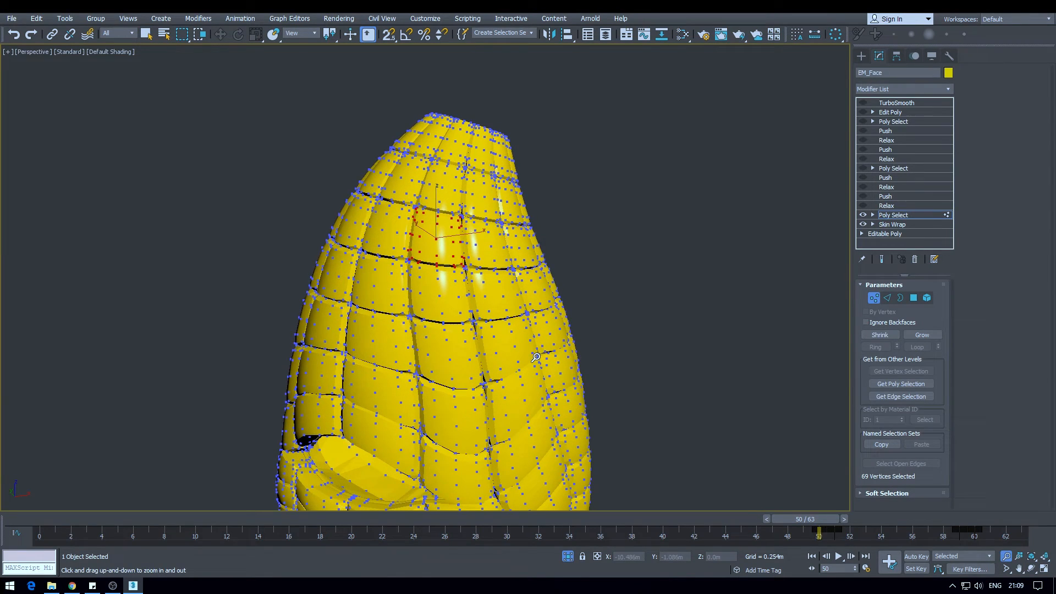
pyautogui.moveTo(535, 357); pyautogui.dragTo(846, 253)
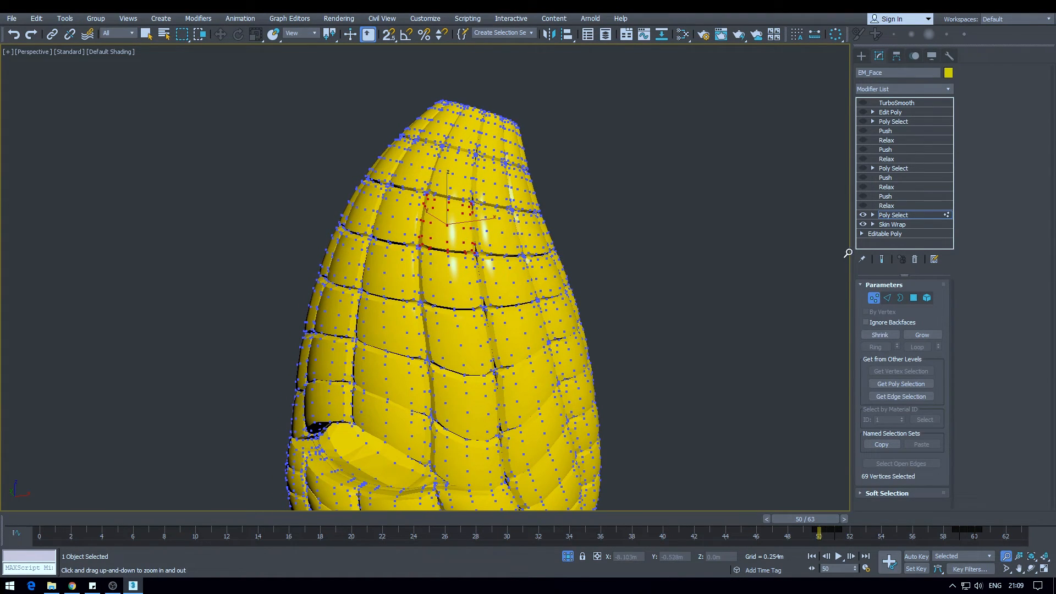
pyautogui.click(886, 205)
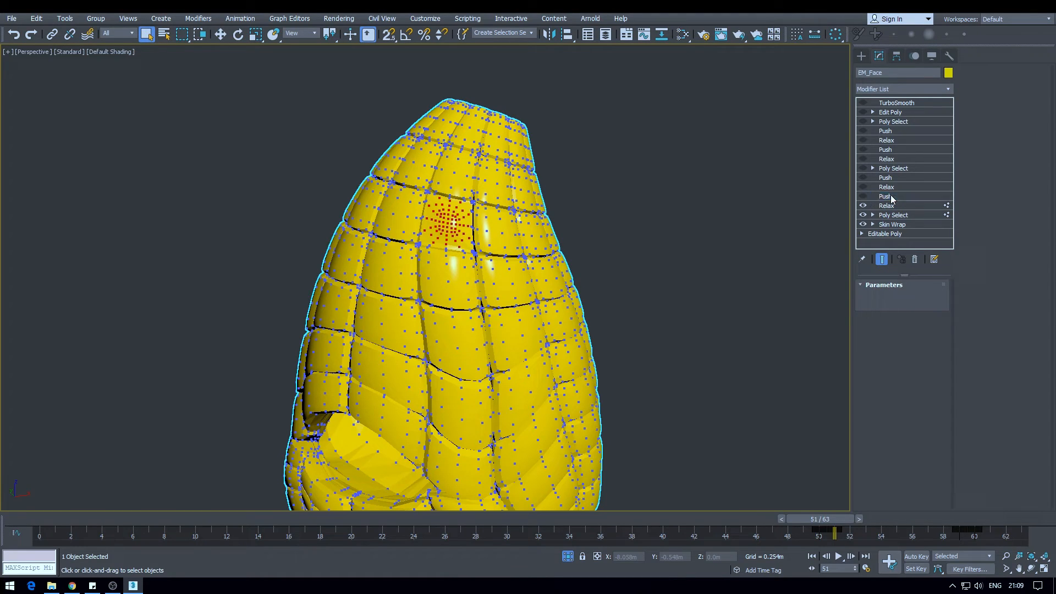
pyautogui.click(885, 196)
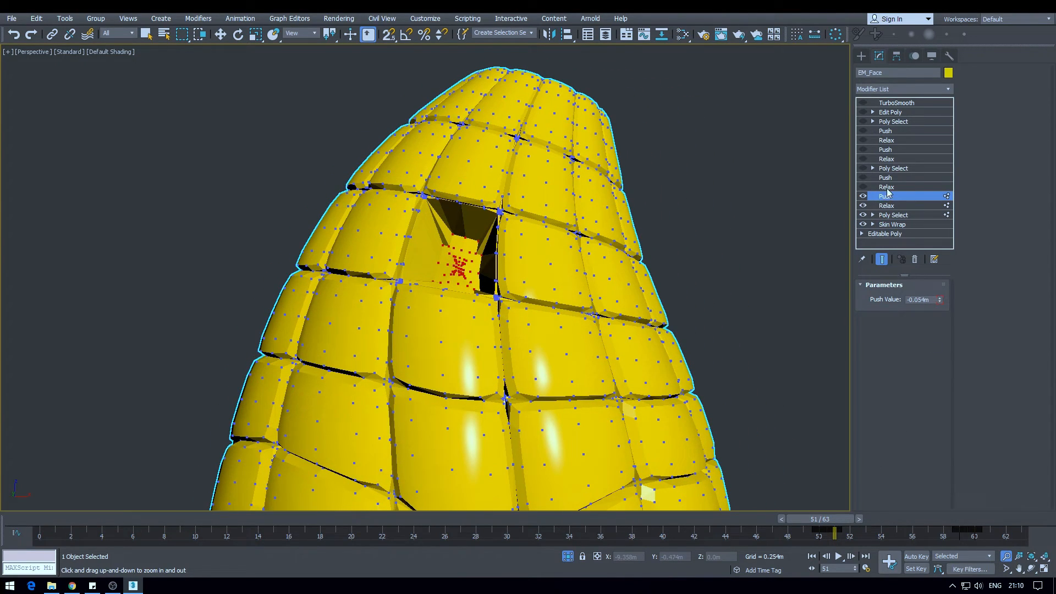
pyautogui.click(886, 186)
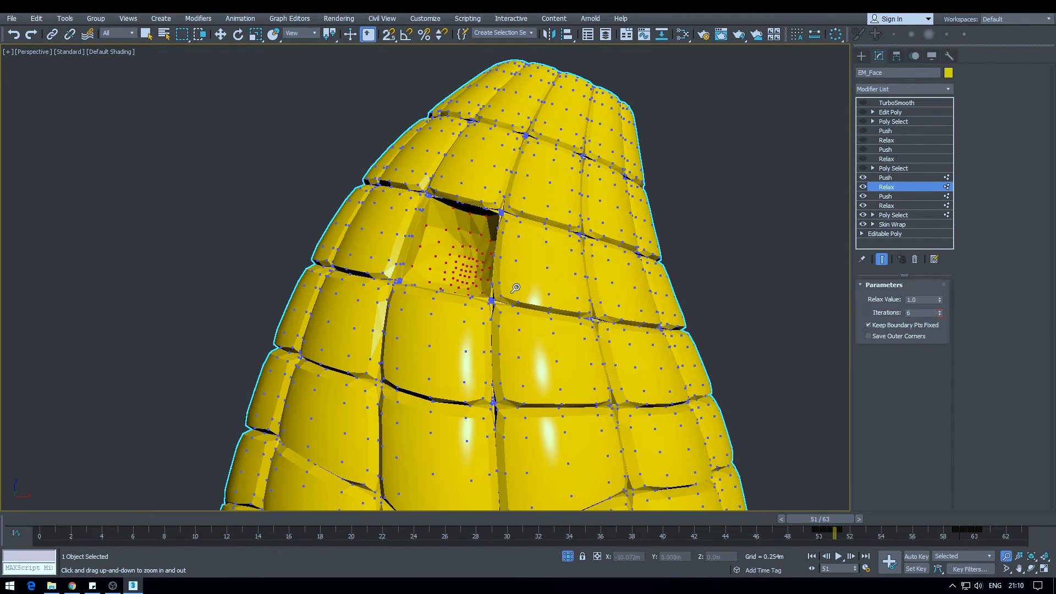
pyautogui.click(893, 167)
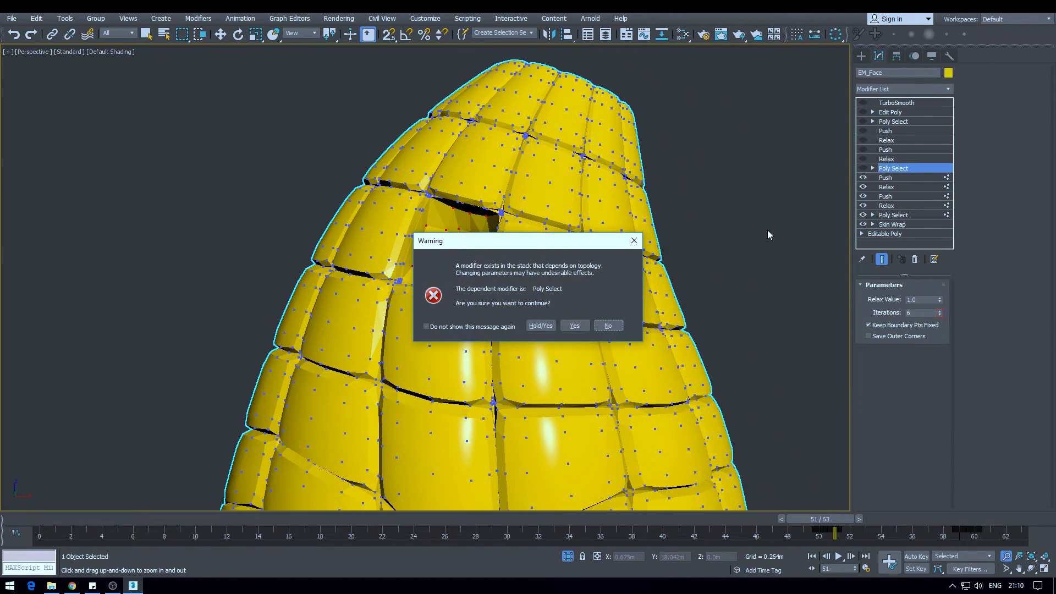
# - Accept the topology warning, scrub to frame 59, and enable the remaining layers
pyautogui.click(573, 325)
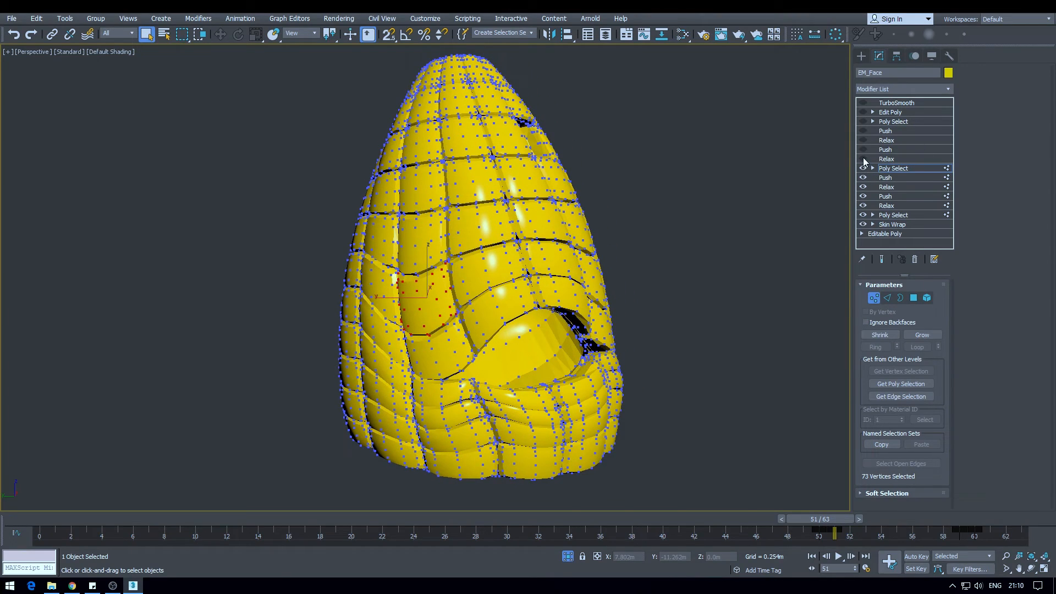
pyautogui.moveTo(835, 532); pyautogui.dragTo(959, 531)
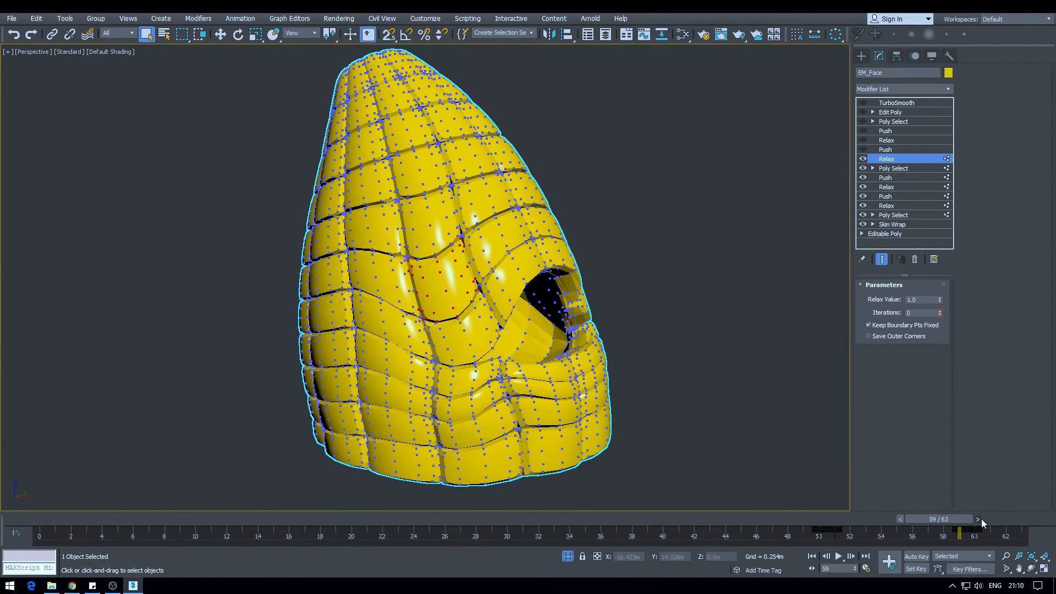
pyautogui.click(977, 518)
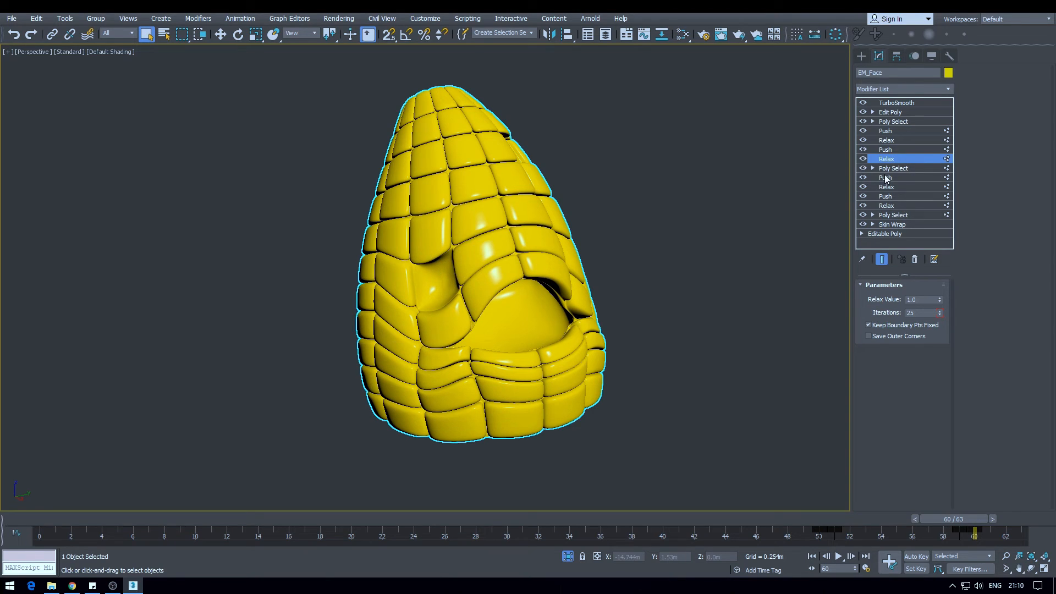
# - Select the second Poly Select to inspect its unsmoothed kernel vertices
pyautogui.click(893, 168)
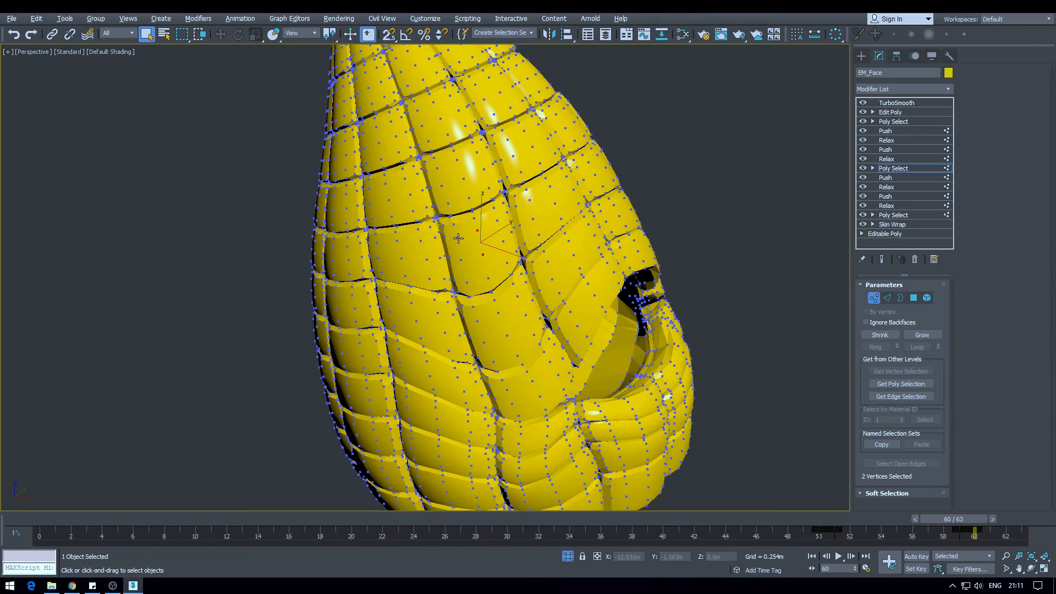
# - Build a 53-vertex selection on the head's left side, then return to TurboSmooth
pyautogui.click(465, 279)
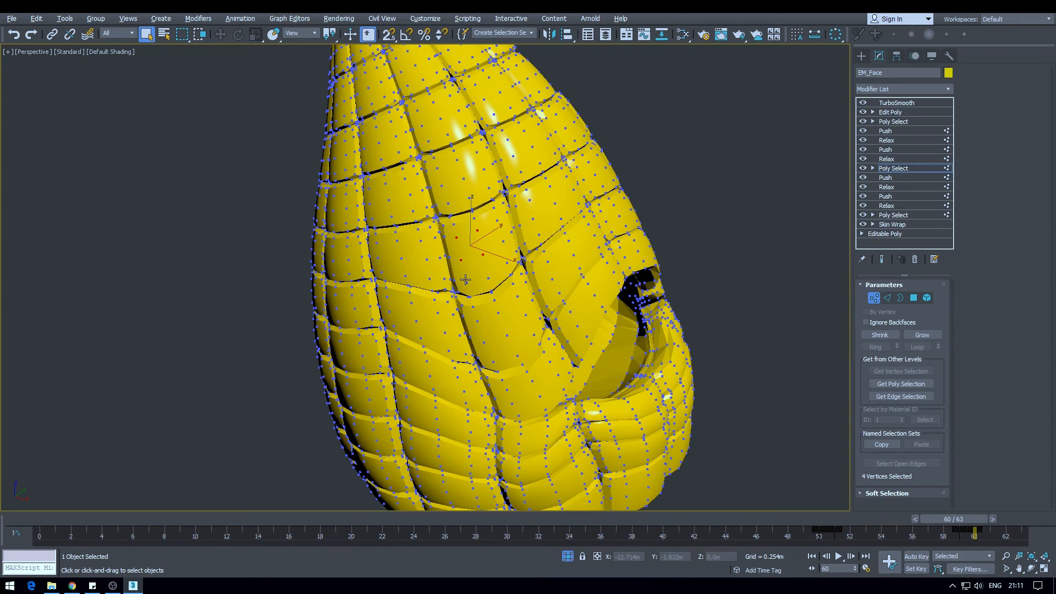
pyautogui.click(502, 246)
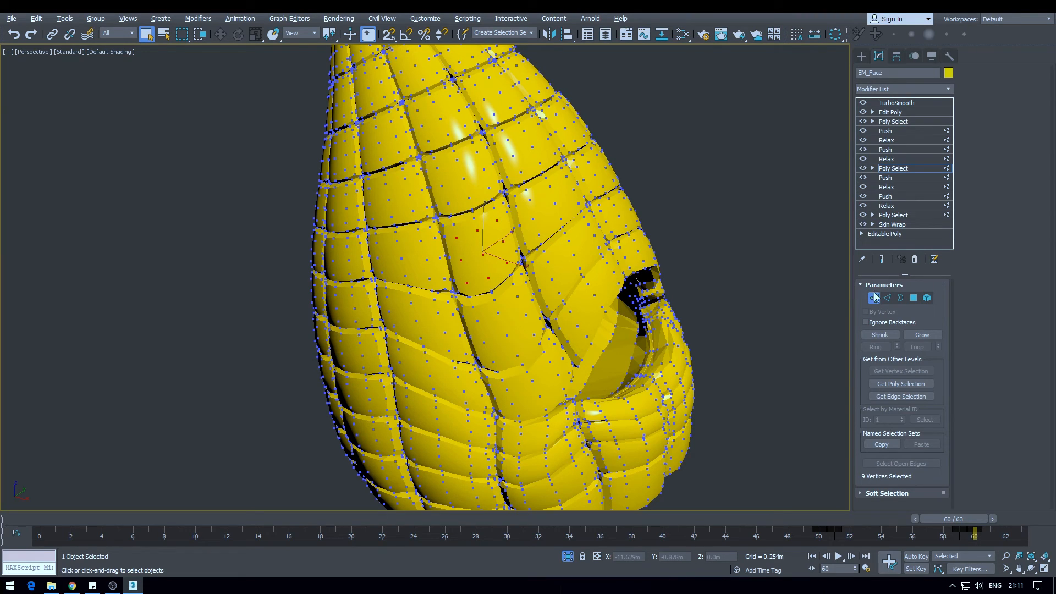
pyautogui.click(921, 335)
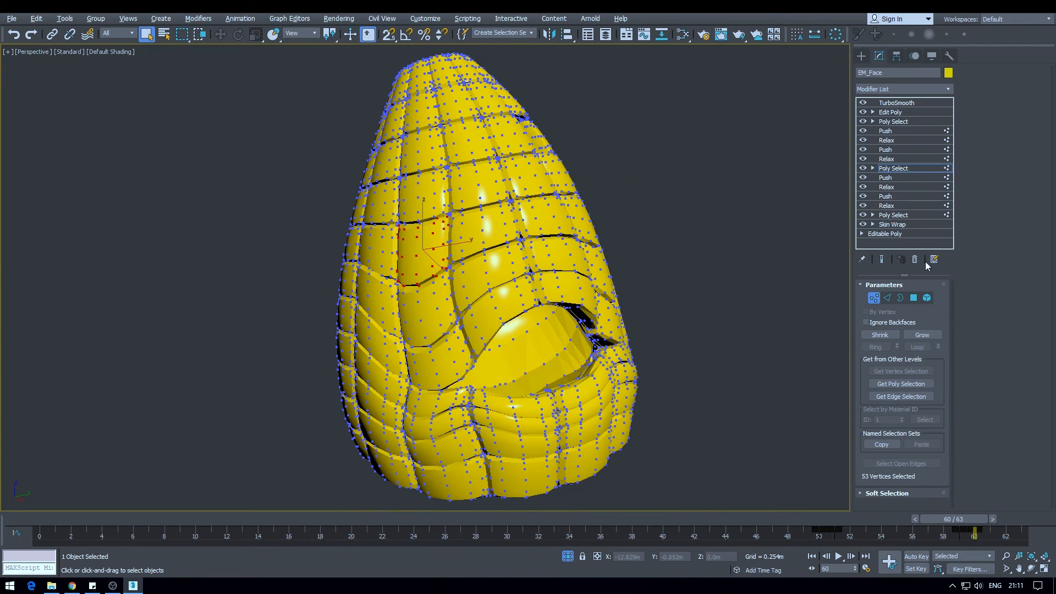
pyautogui.click(896, 103)
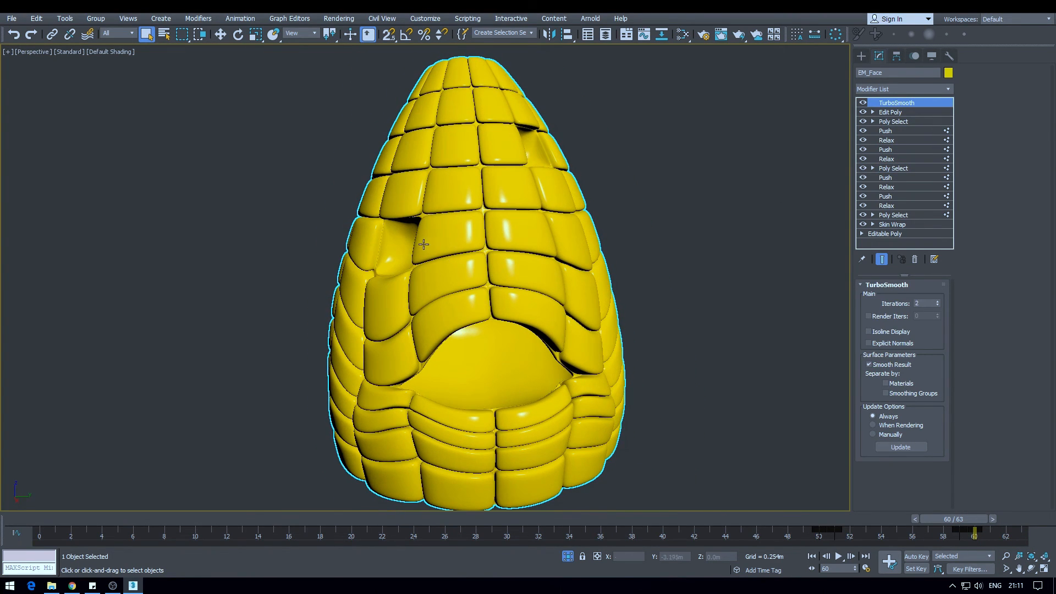